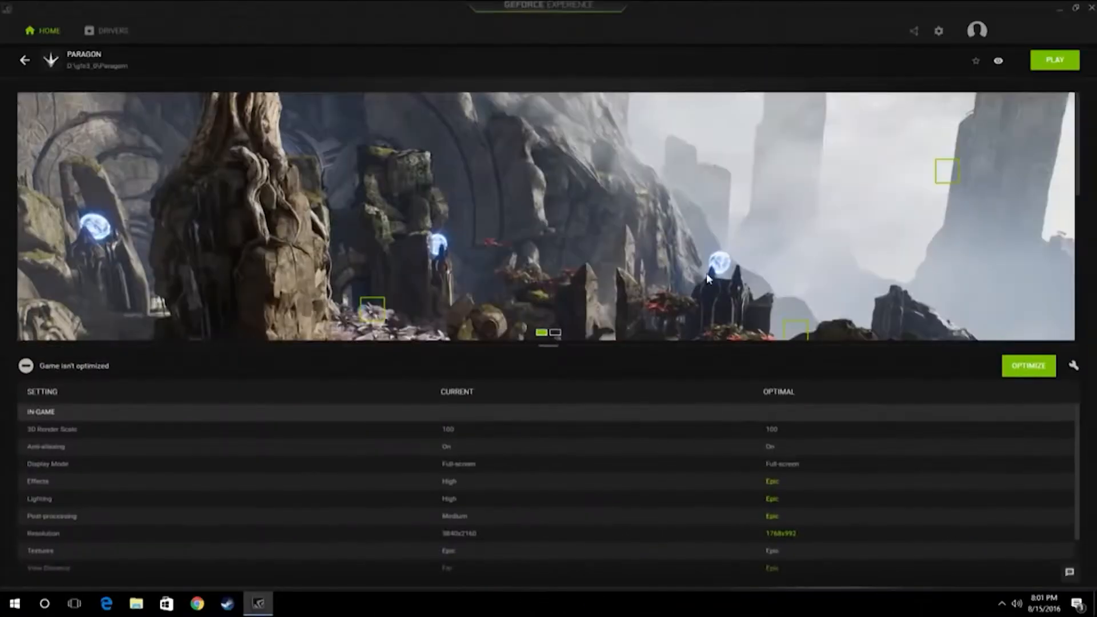
Review GeForce Experience's system requirements on the NVIDIA page, highlighting 'Share' in the table heading
click(1027, 366)
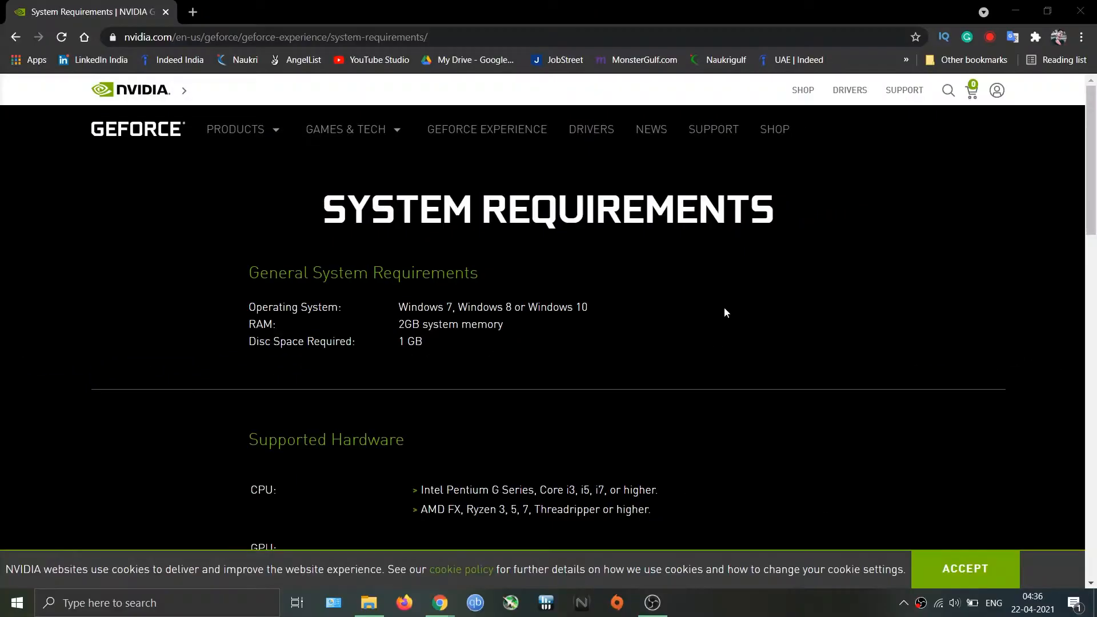
scroll(down, 3)
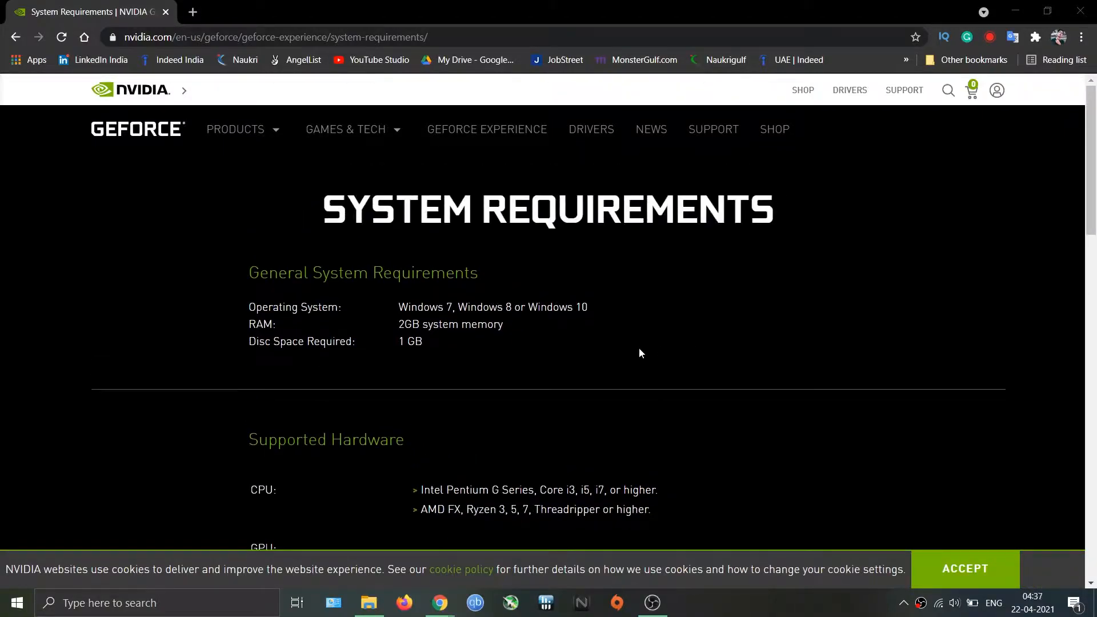
scroll(down, 3)
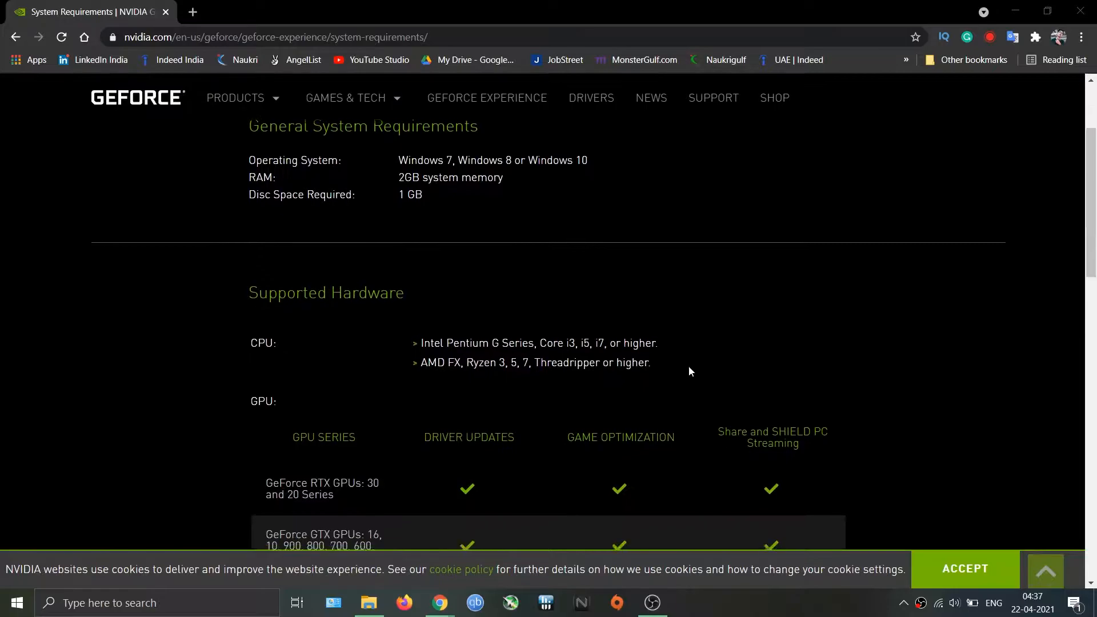
scroll(down, 3)
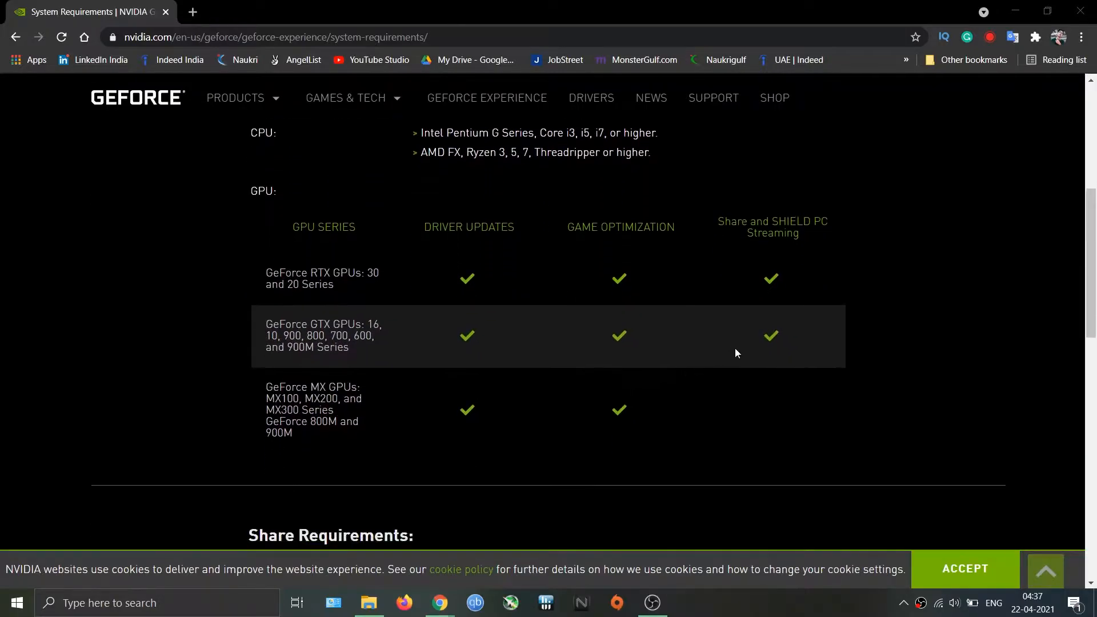
mouse_move(744, 414)
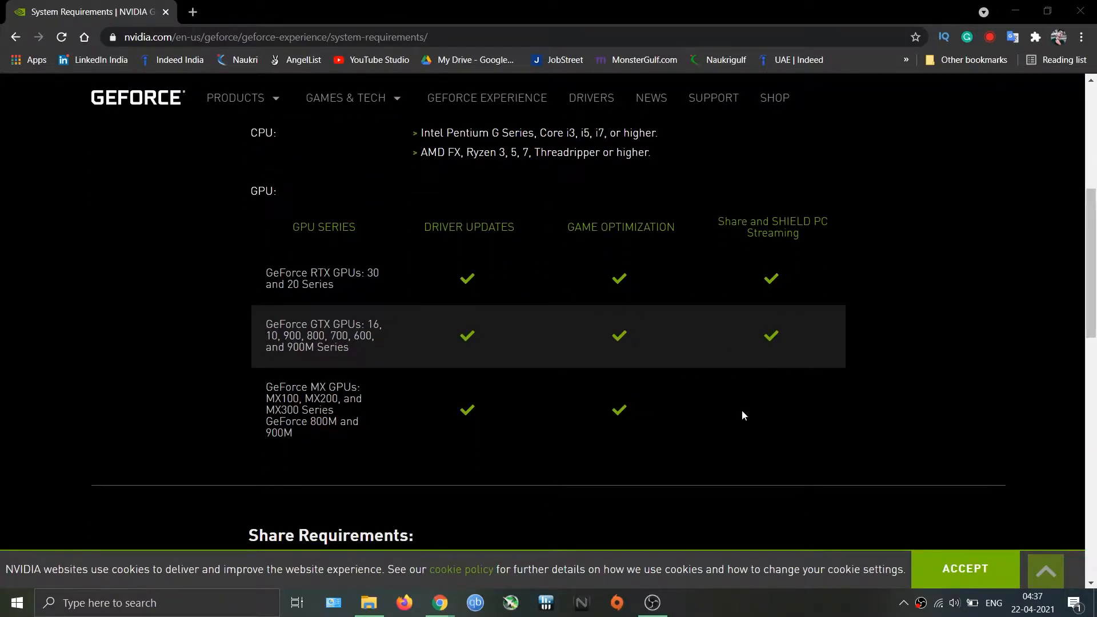
mouse_move(336, 375)
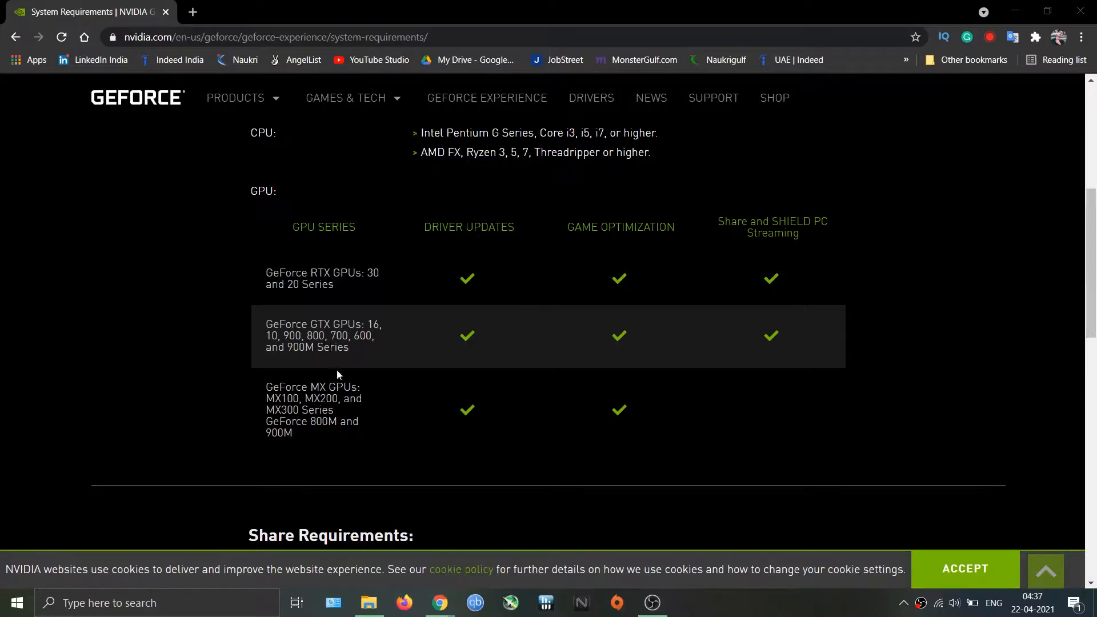
mouse_move(338, 375)
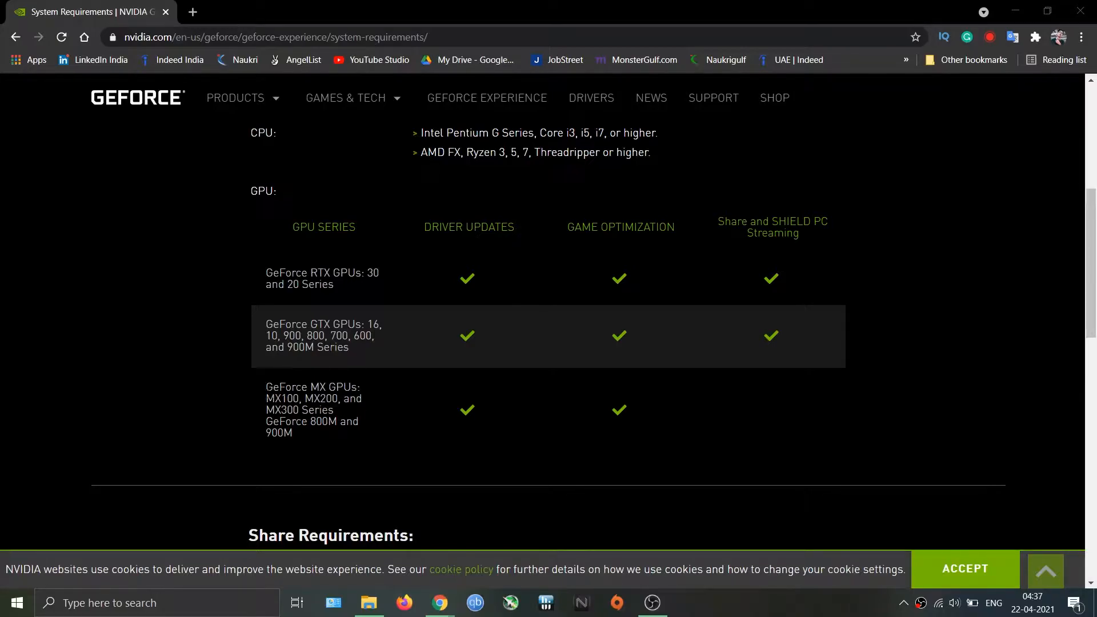
drag(264, 387, 293, 432)
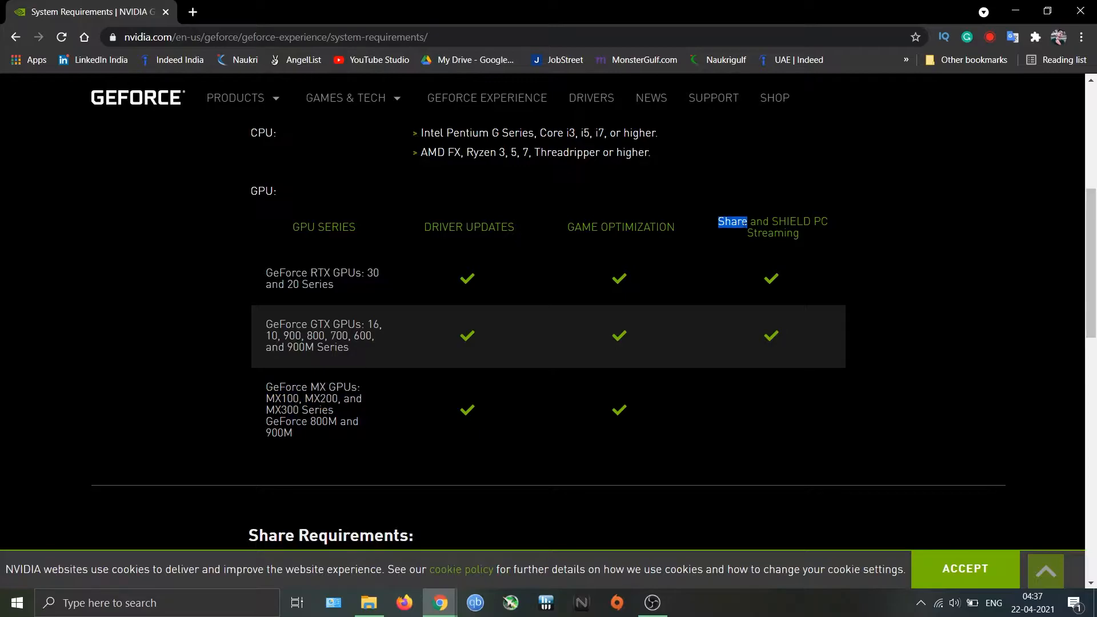
Download GeForce Experience version 3.22.0.32 from its download page
scroll(down, 3)
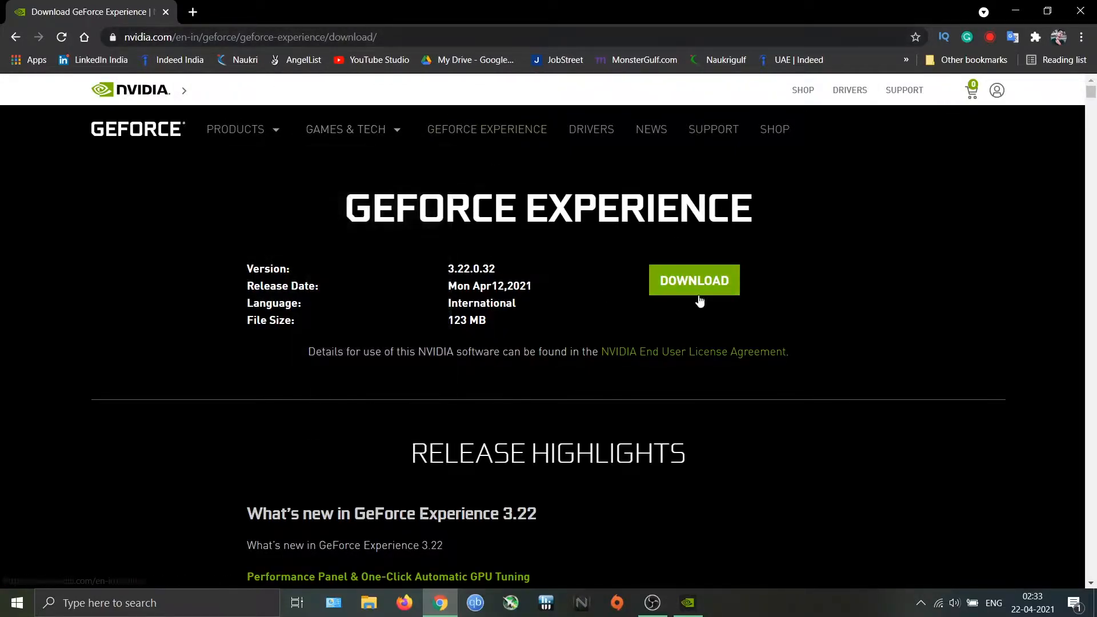
click(692, 280)
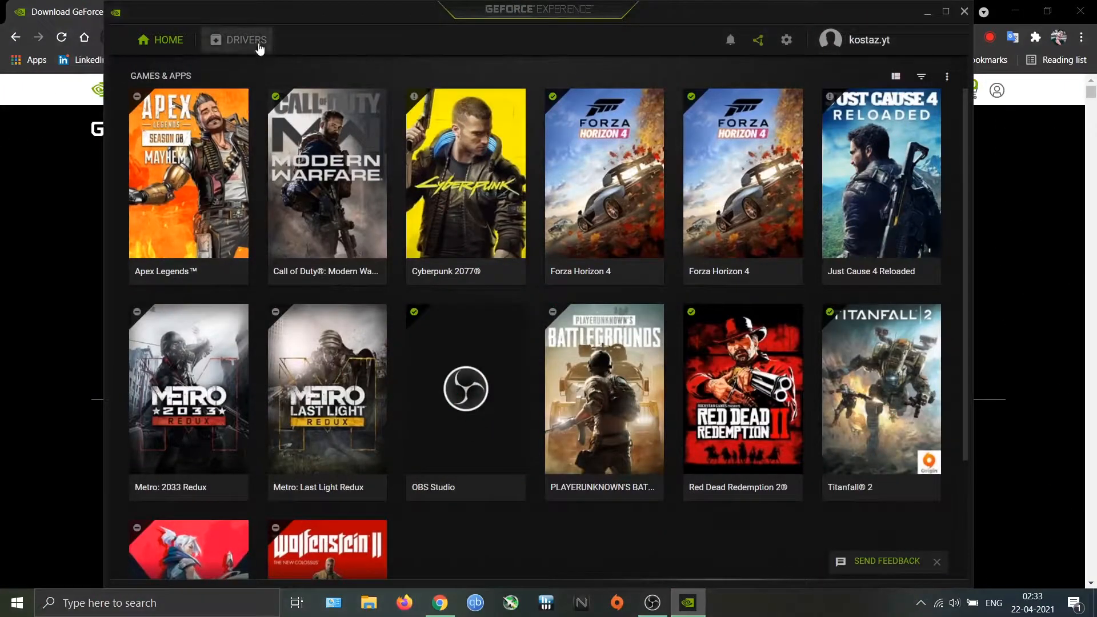
Check the installed Game Ready driver under Drivers, then view the General settings with system details
click(247, 40)
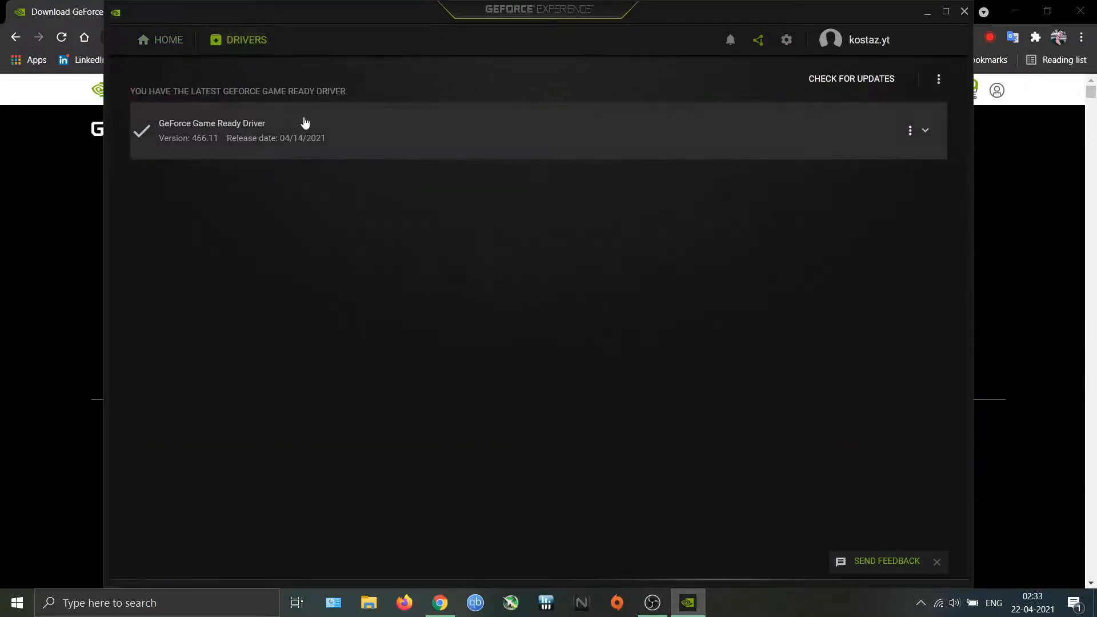
mouse_move(176, 86)
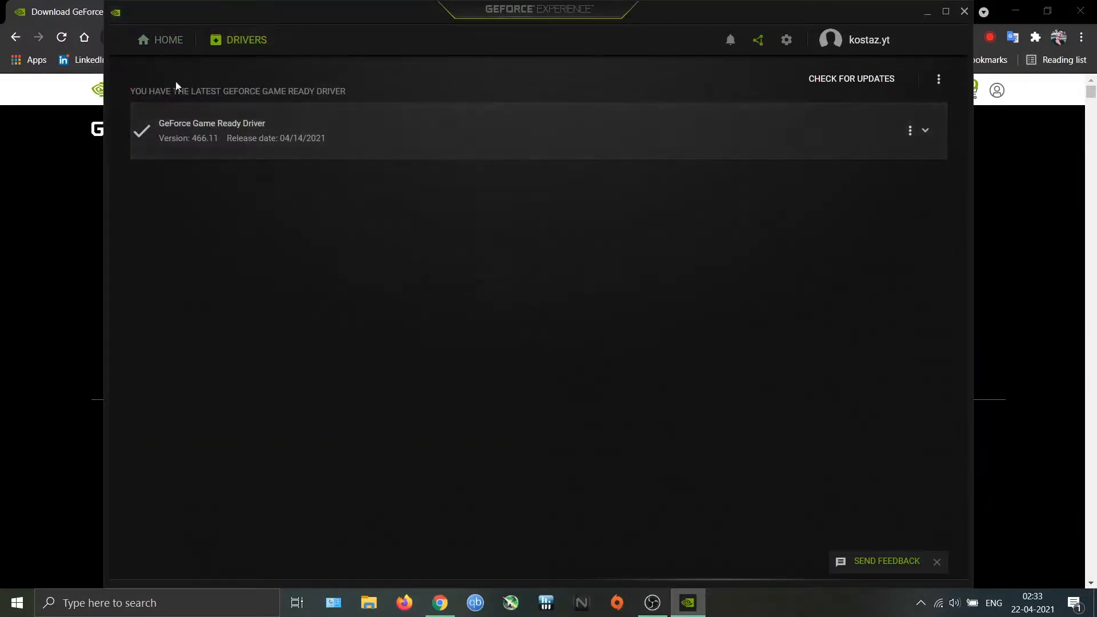
mouse_move(362, 92)
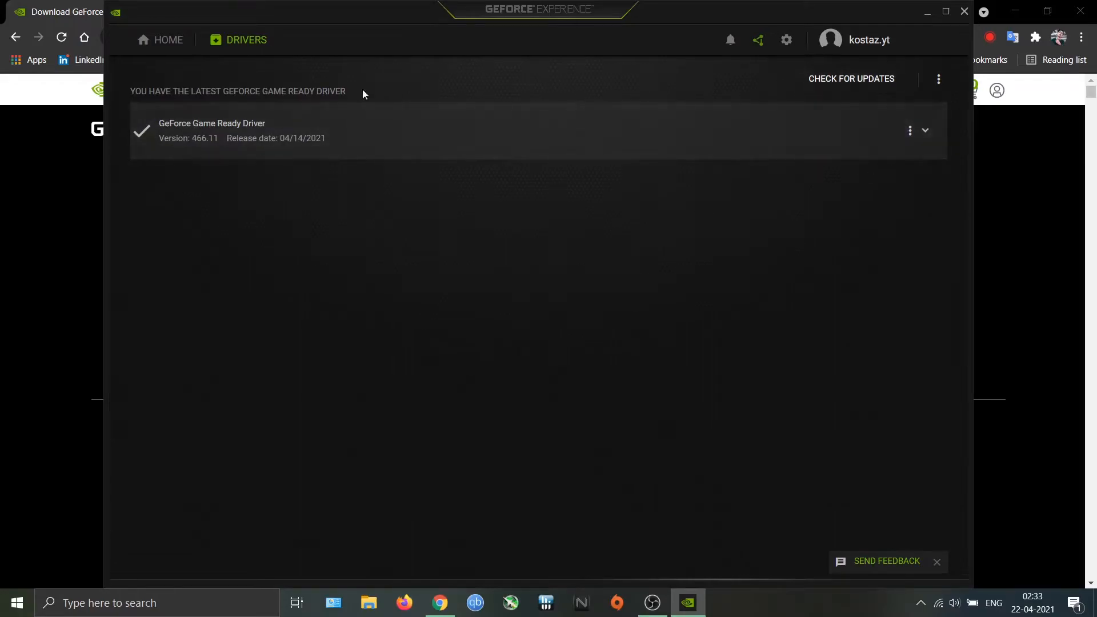
mouse_move(765, 54)
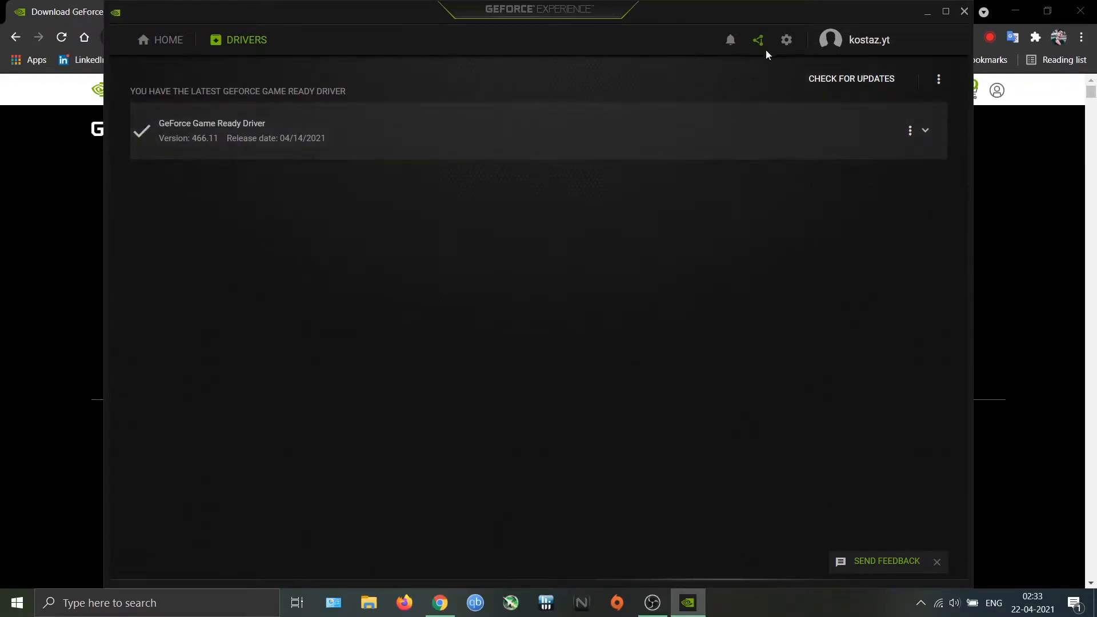
mouse_move(758, 40)
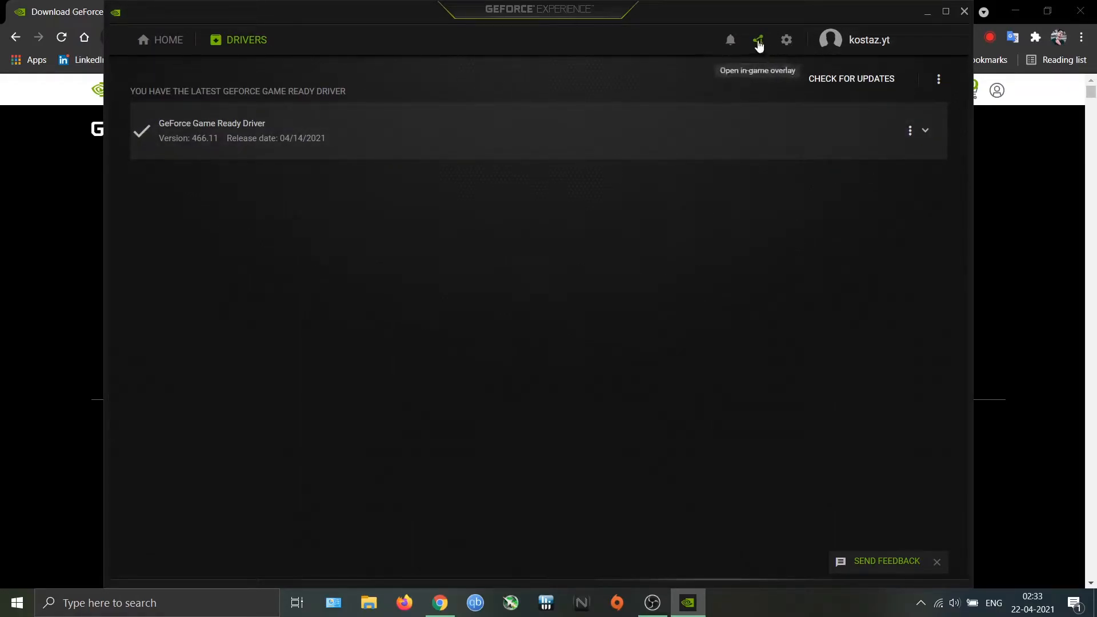
click(757, 40)
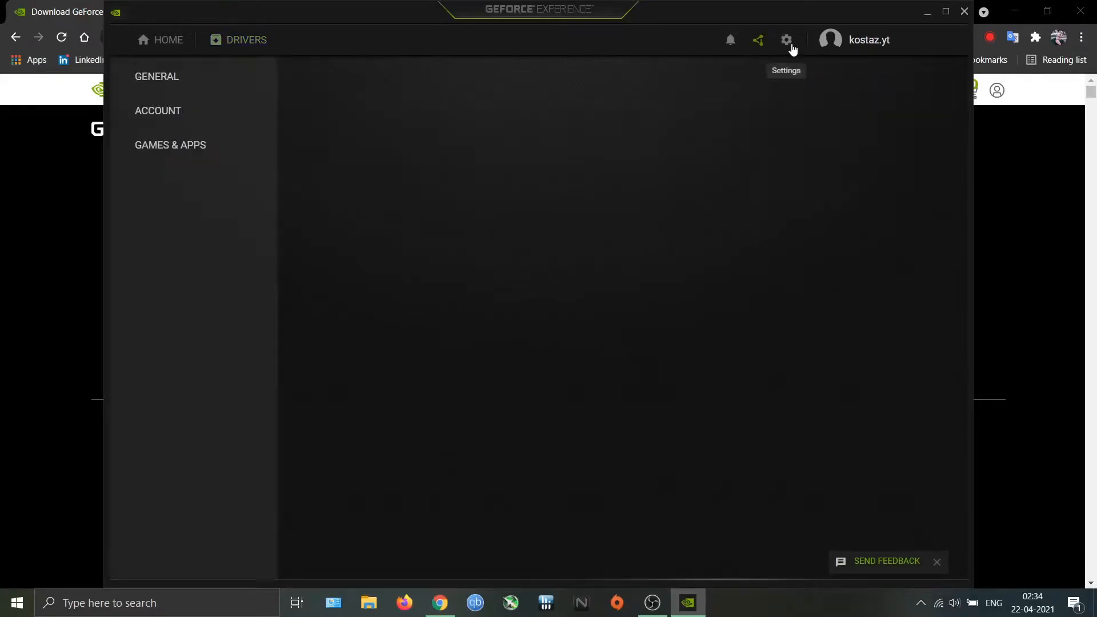
click(786, 40)
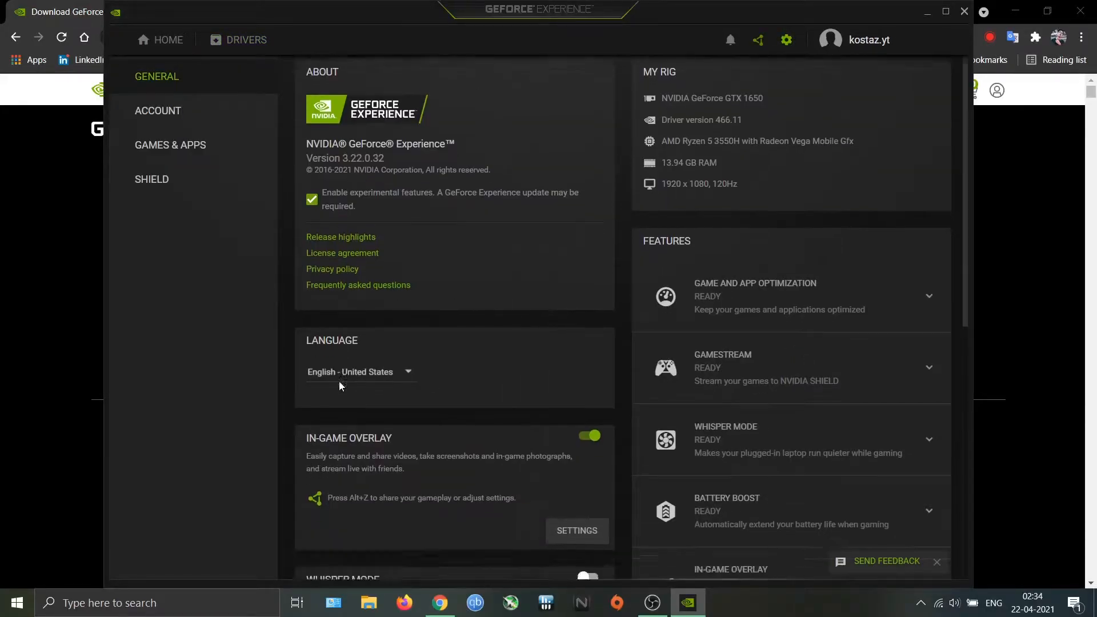
scroll(down, 3)
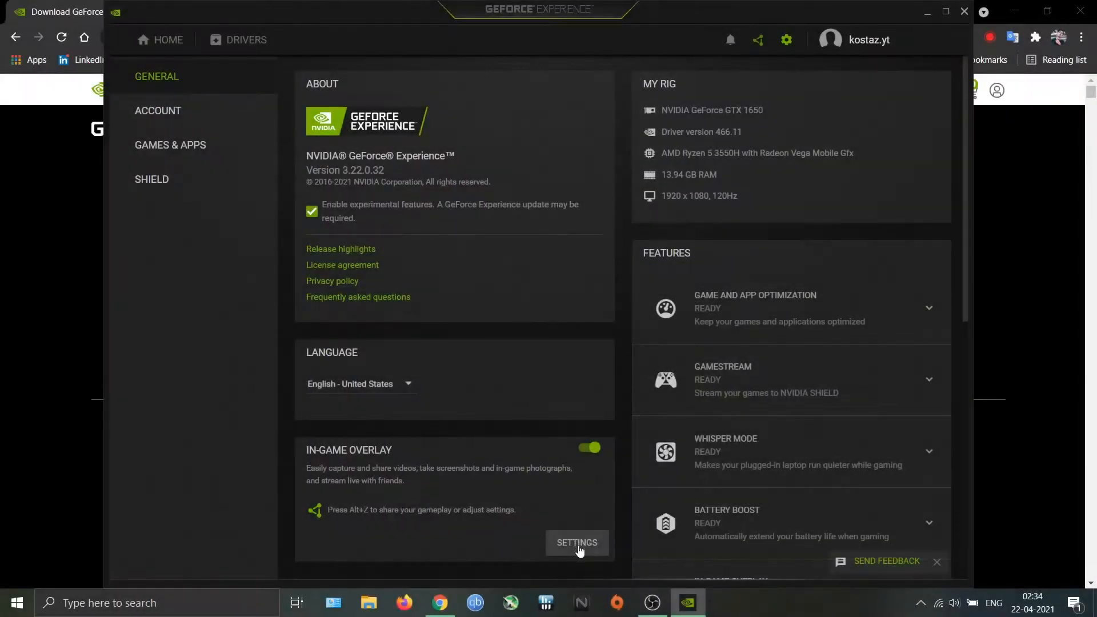
Go into the in-game overlay settings and show its Keyboard shortcuts list
click(576, 542)
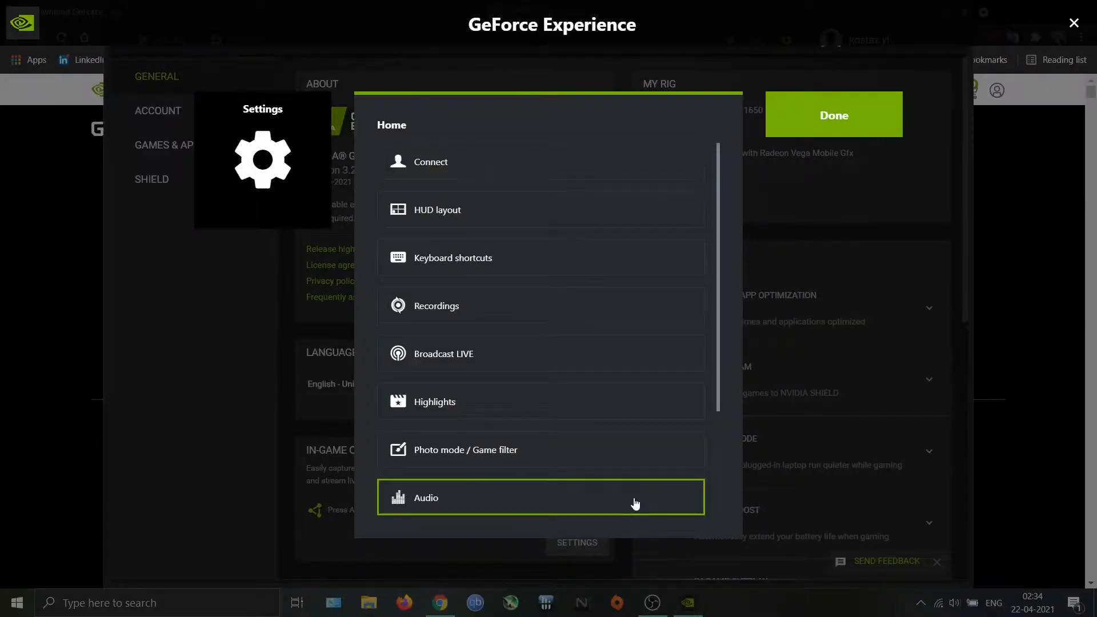
mouse_move(460, 353)
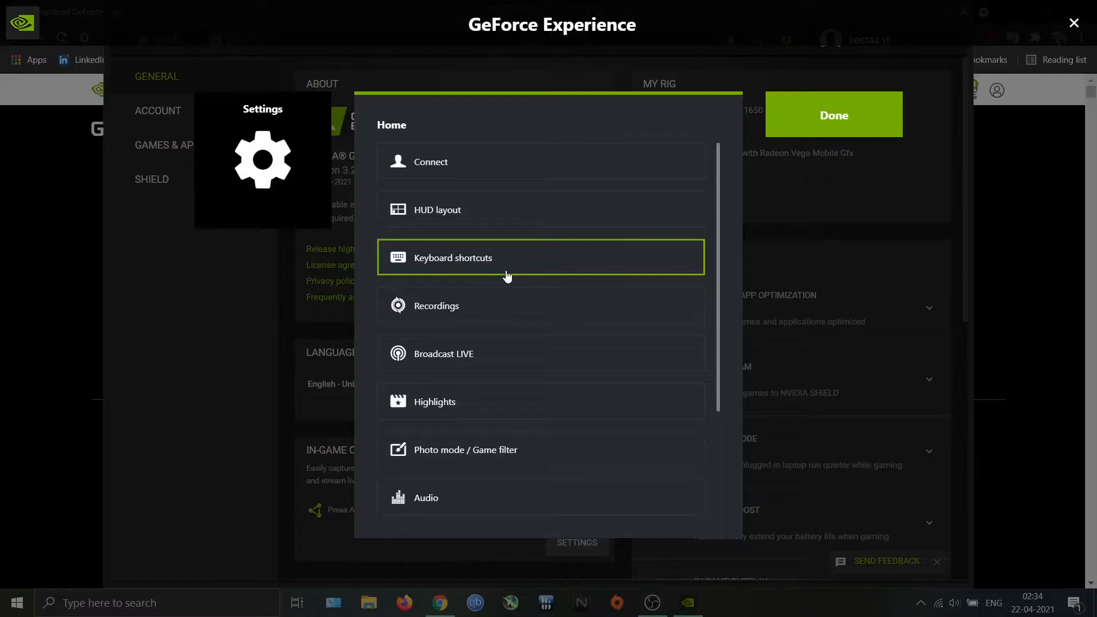
click(541, 257)
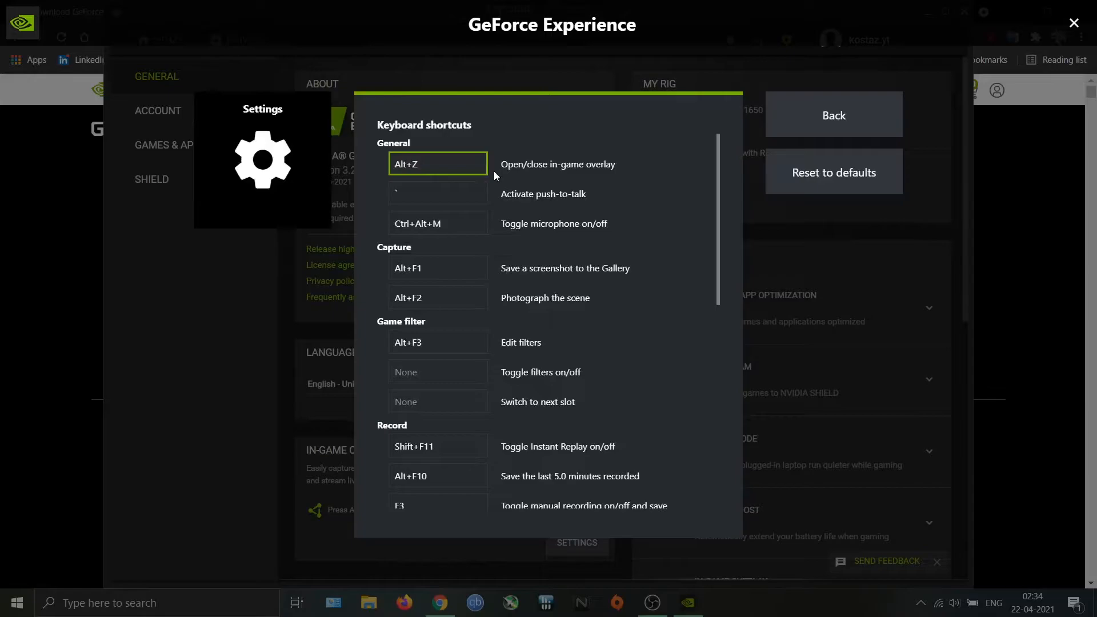
Select the Toggle Performance overlay field and review the broadcast, custom overlay and performance shortcuts
click(438, 163)
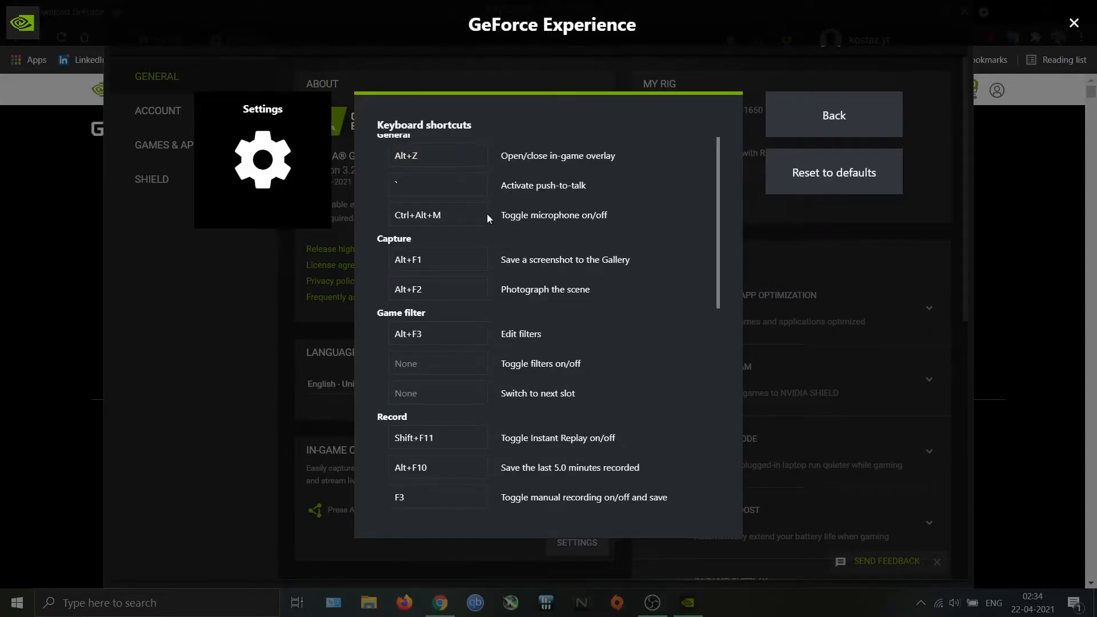
scroll(down, 3)
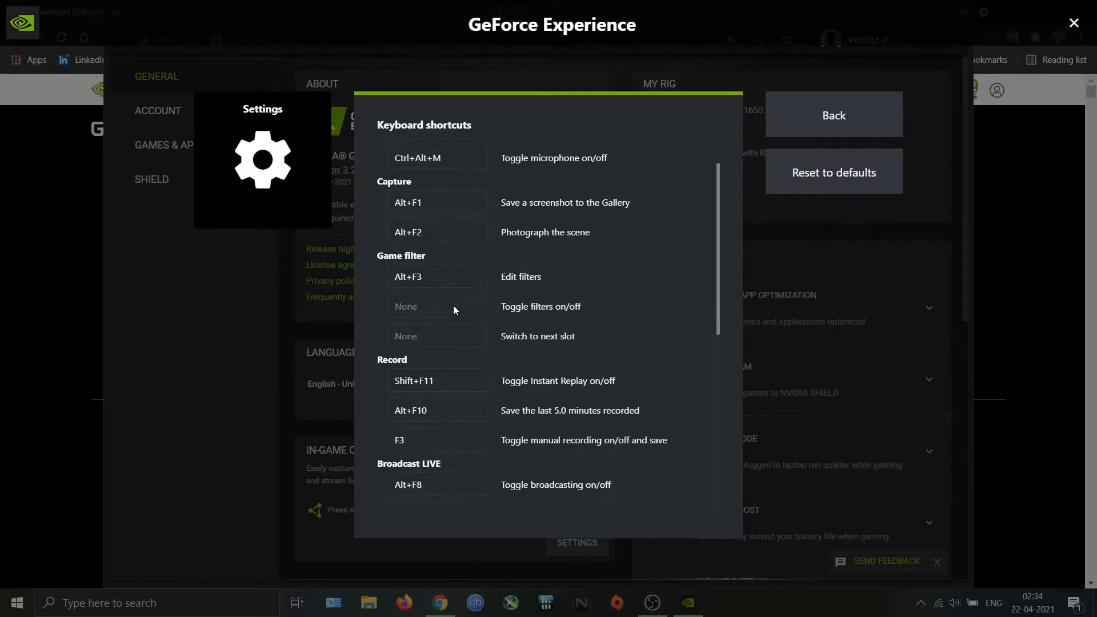
scroll(down, 3)
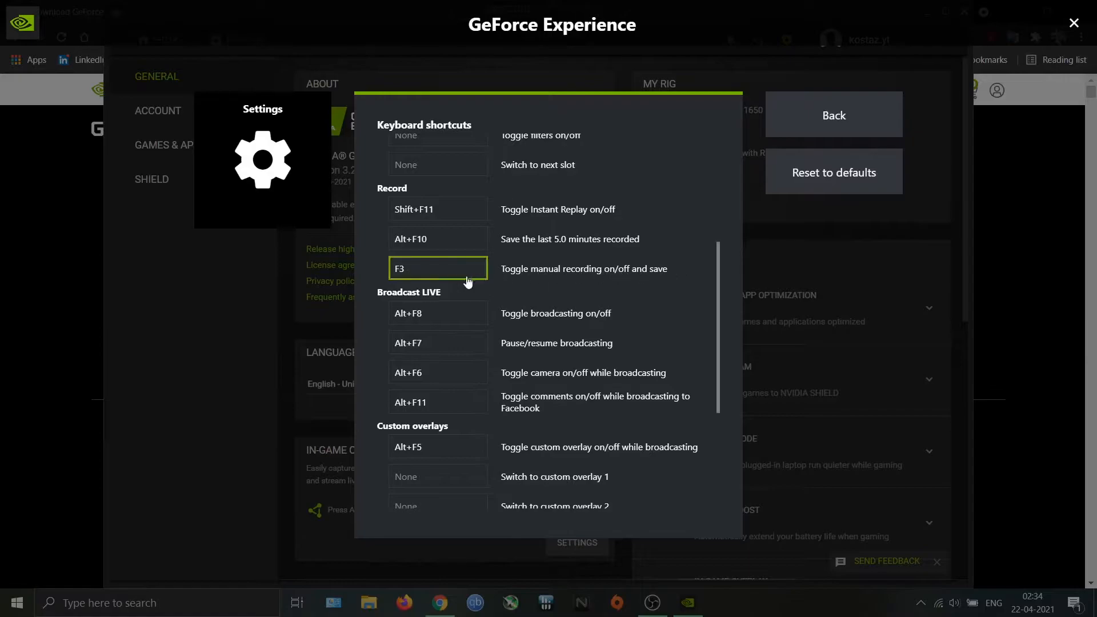
mouse_move(438, 279)
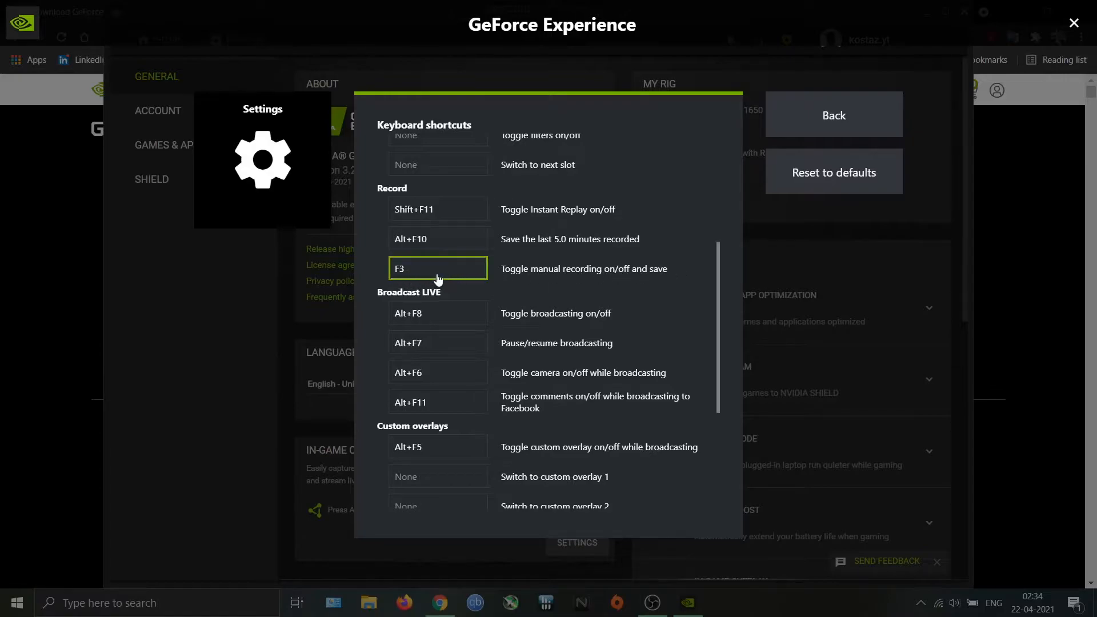
mouse_move(411, 273)
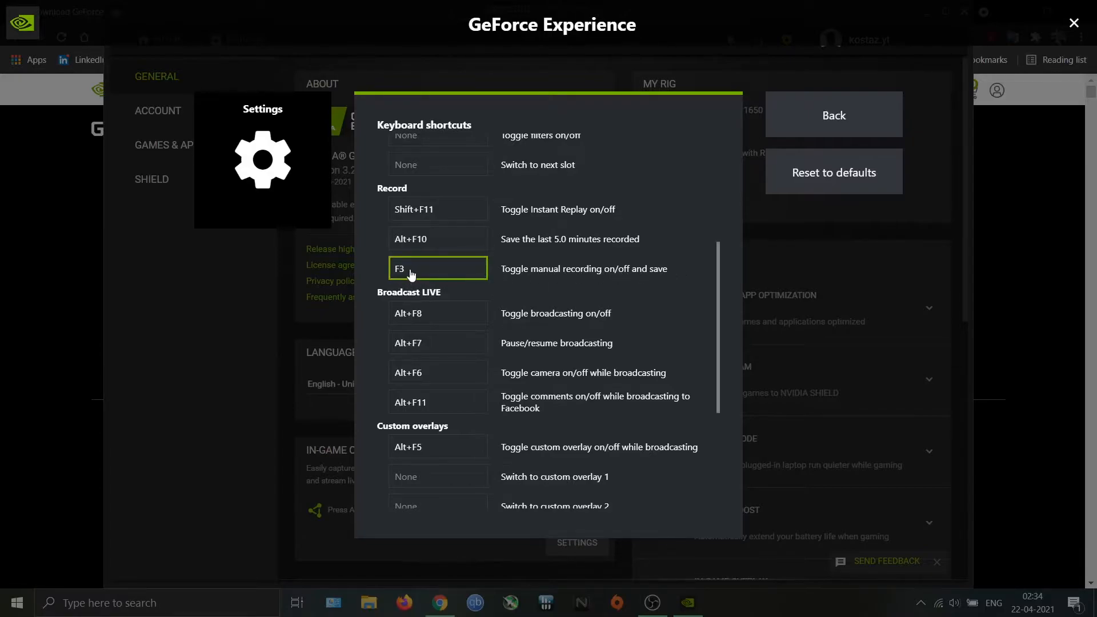
scroll(down, 3)
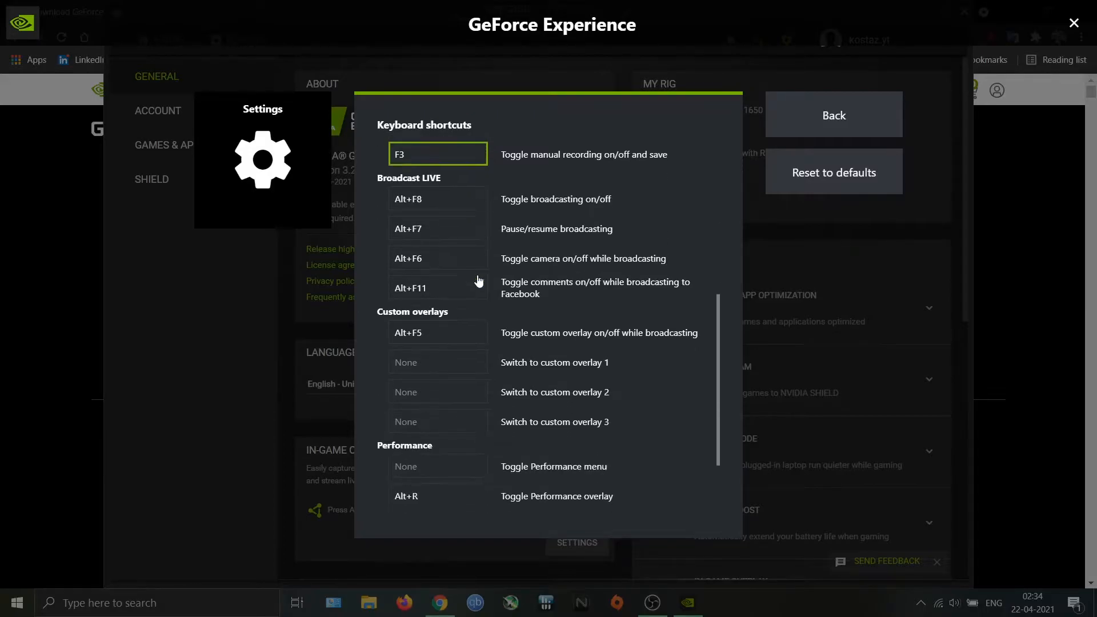
scroll(down, 3)
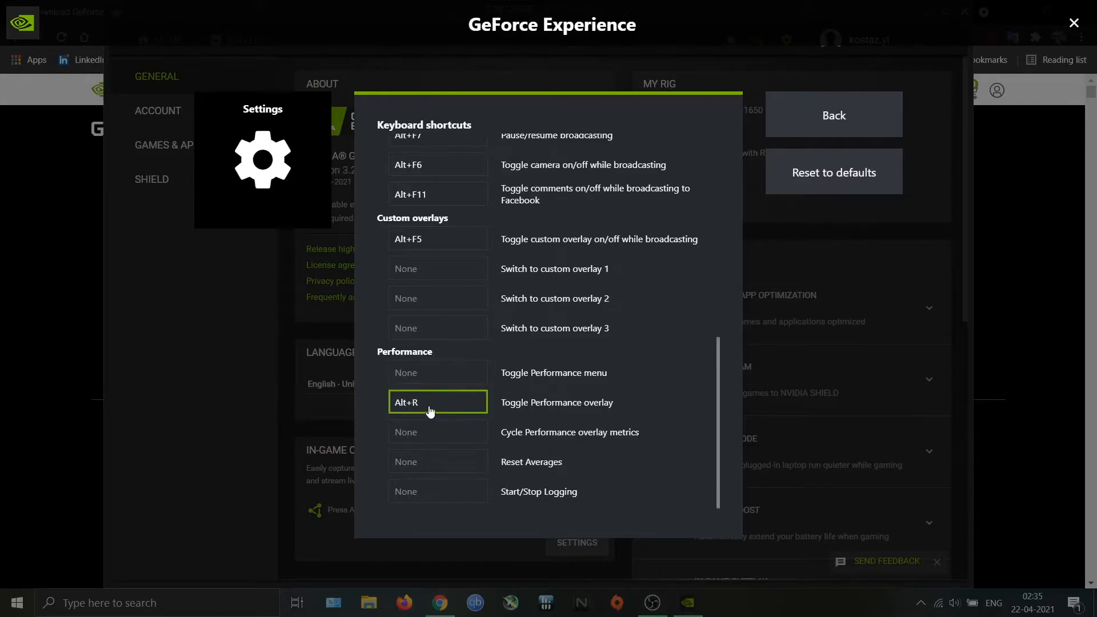
mouse_move(459, 412)
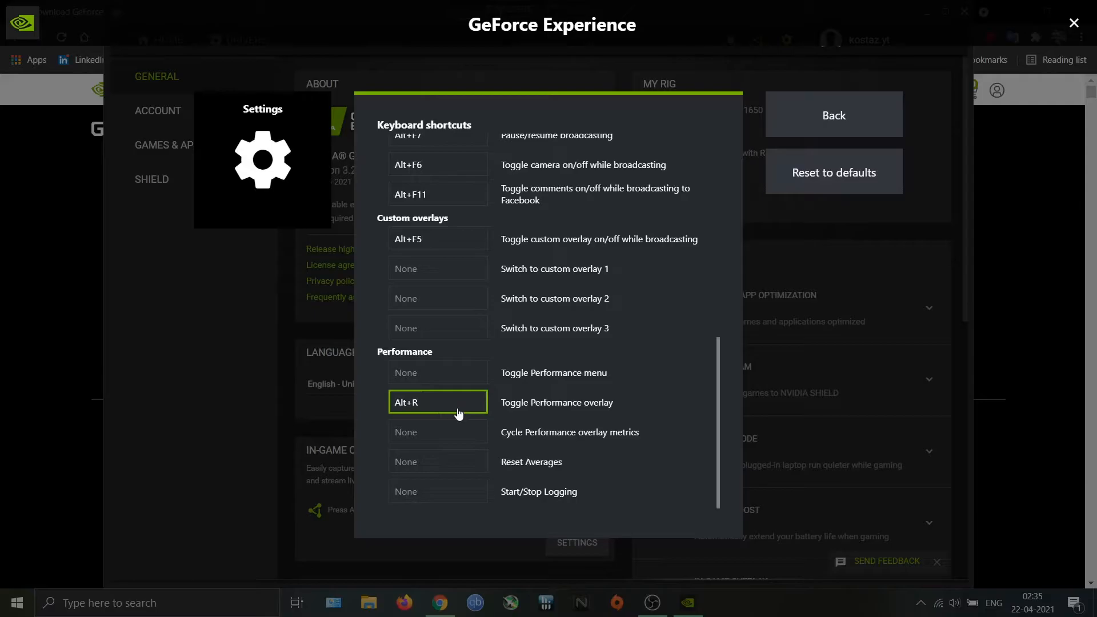
scroll(up, 3)
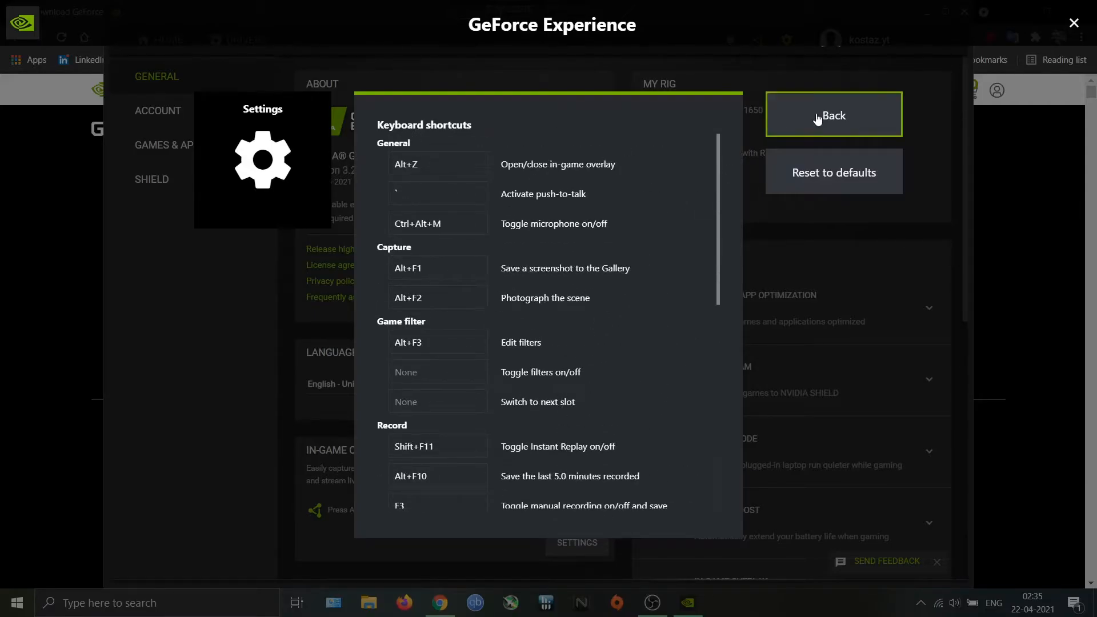
In Video capture, compare the Low, Medium and High presets, then settle on Custom quality at 60 FPS
click(833, 114)
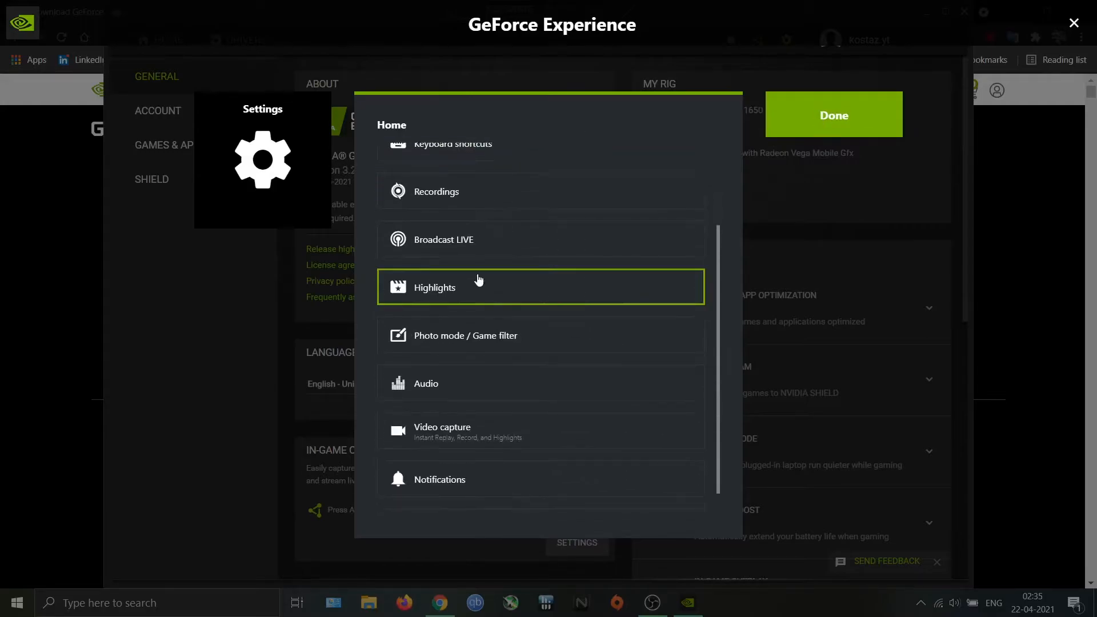
scroll(down, 3)
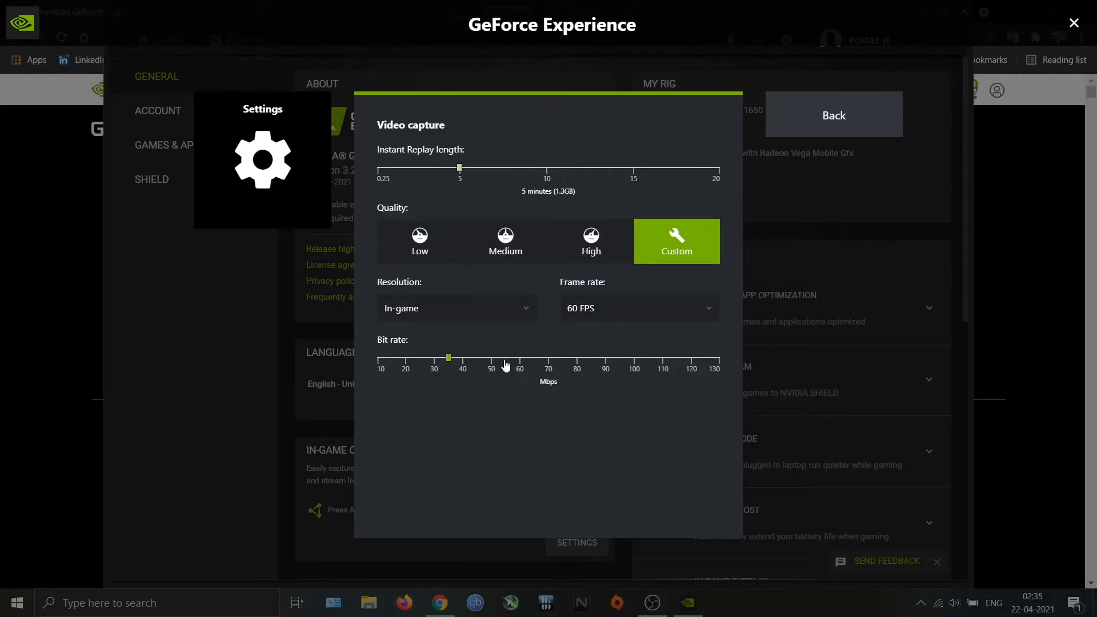
mouse_move(522, 329)
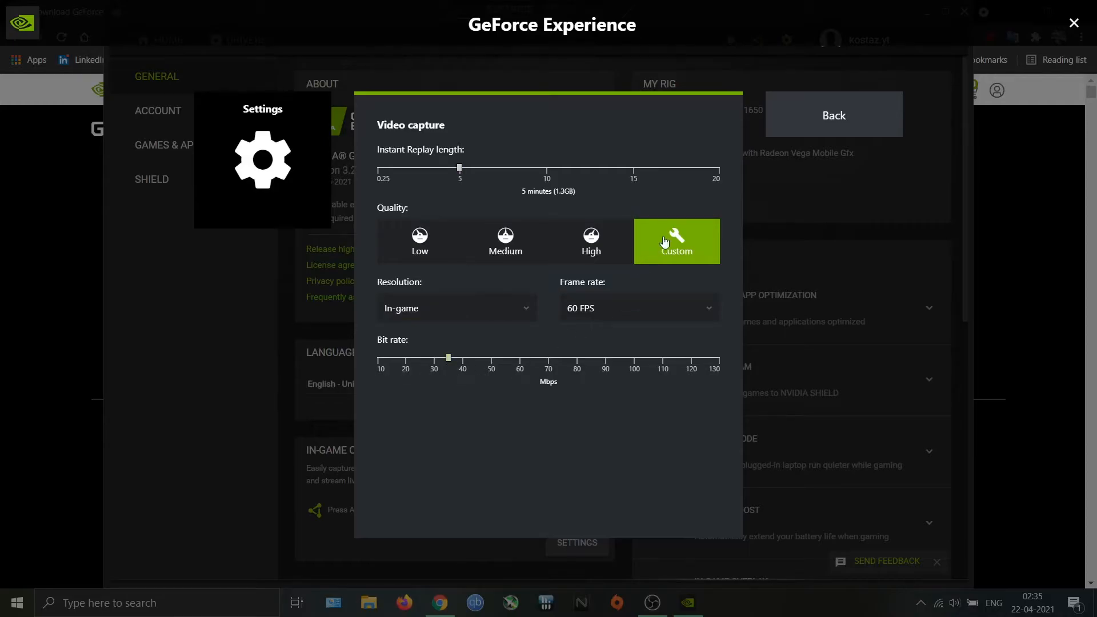
click(504, 242)
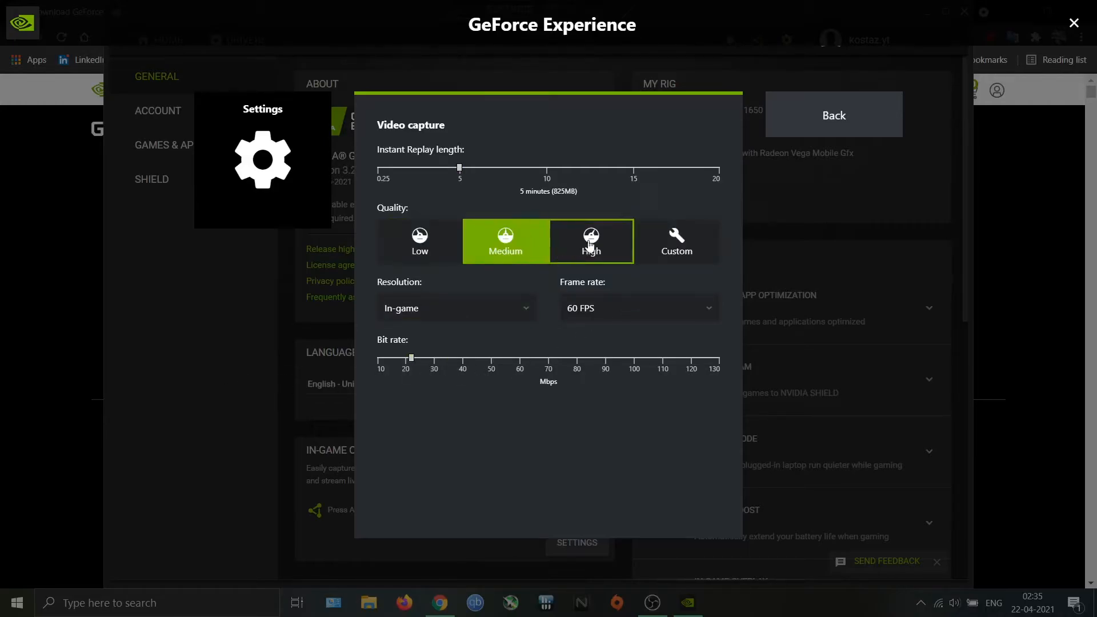
click(419, 241)
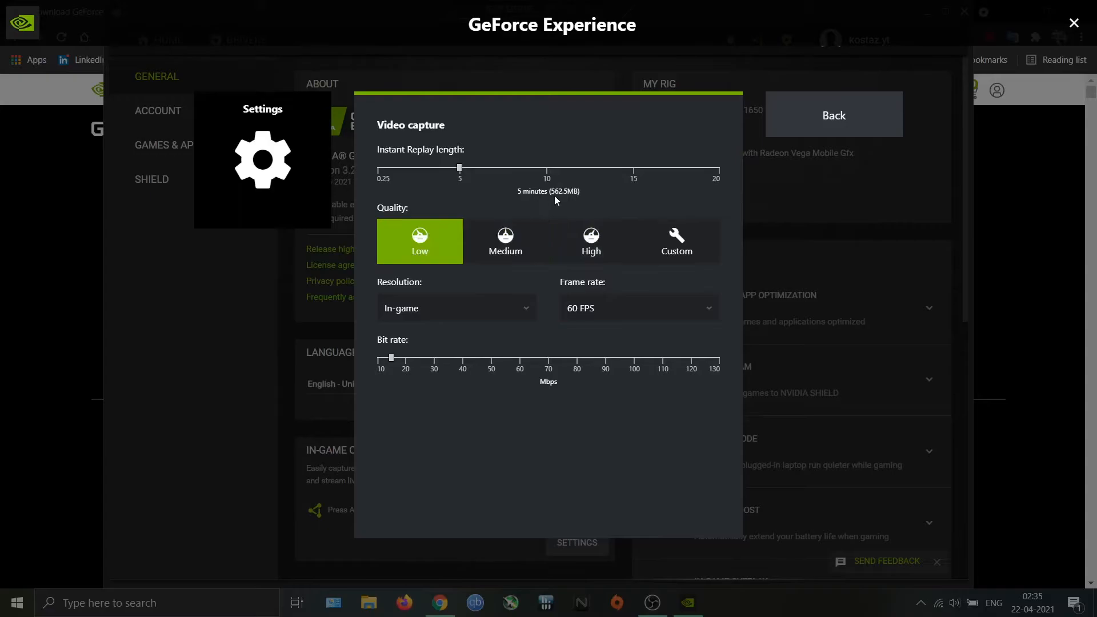
click(504, 241)
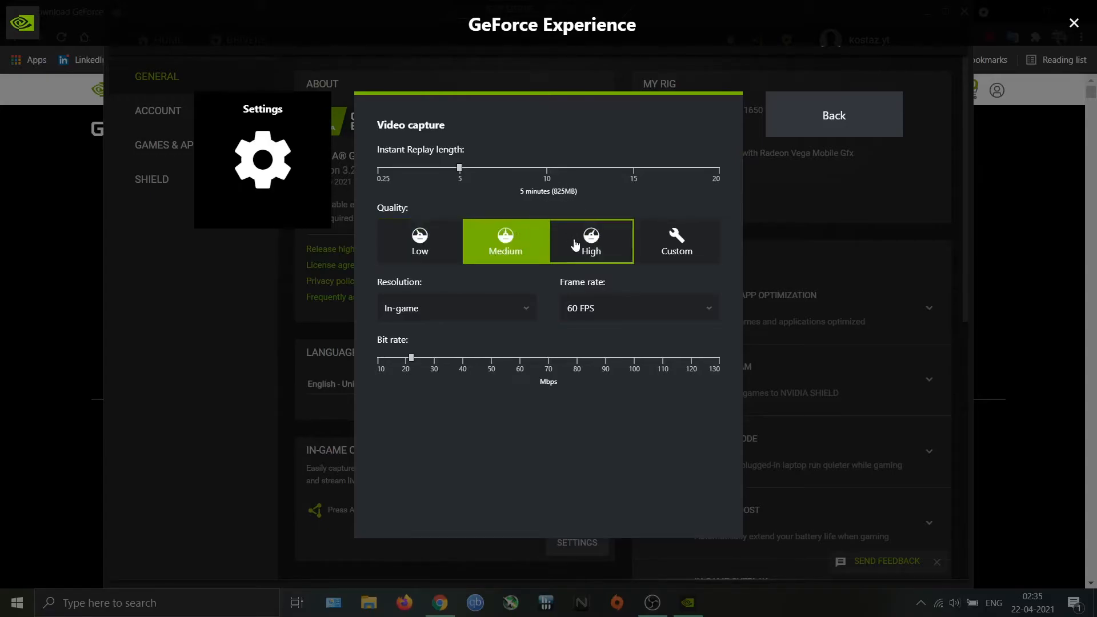
click(591, 241)
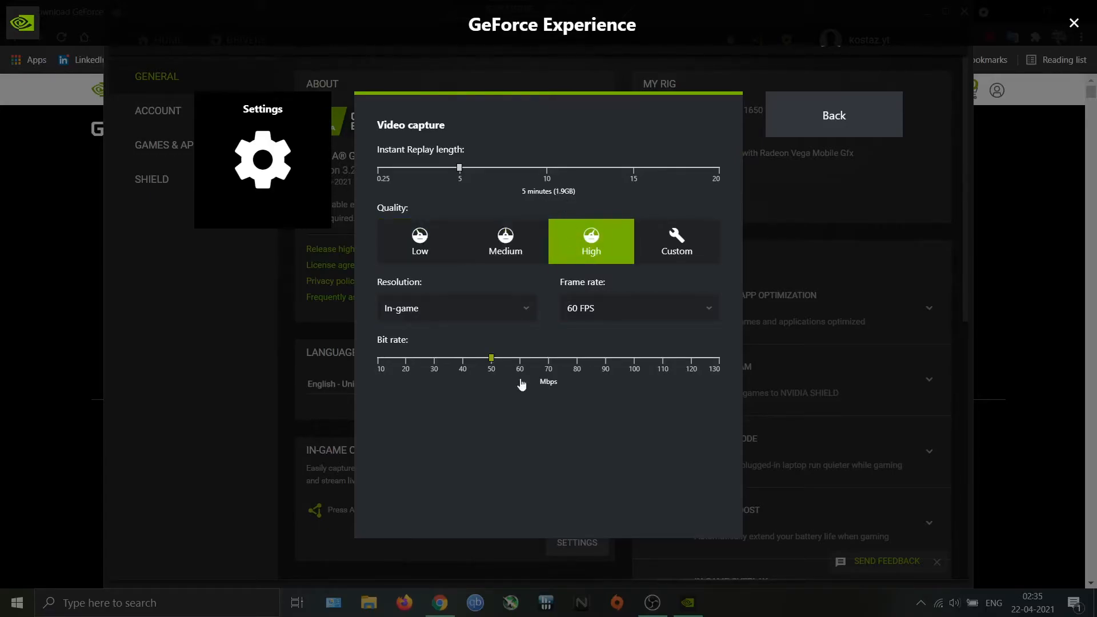
click(420, 241)
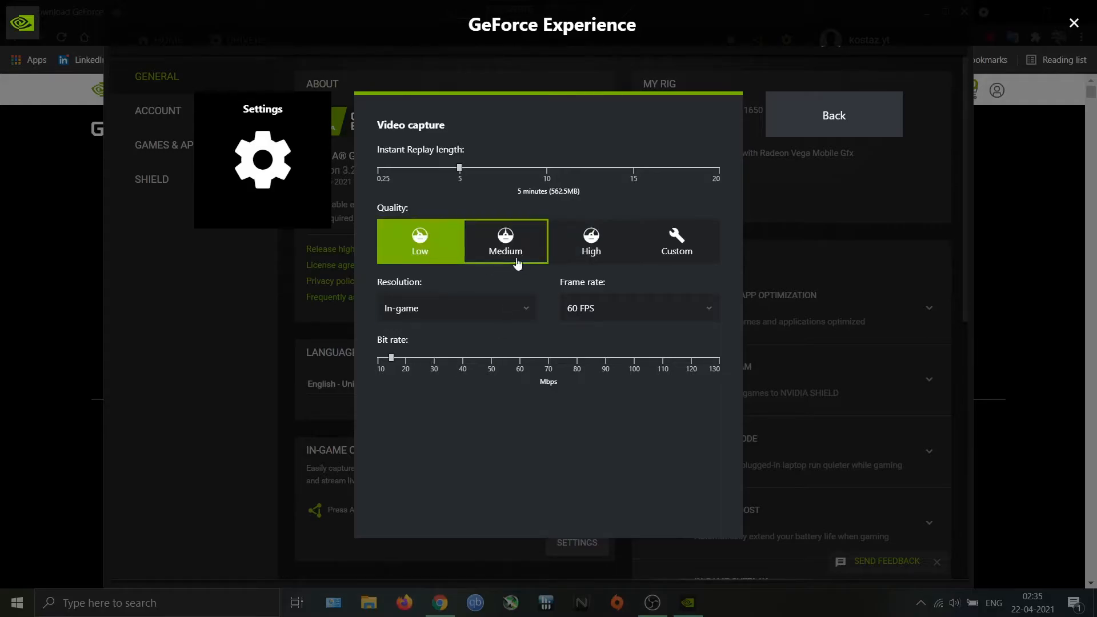
click(591, 242)
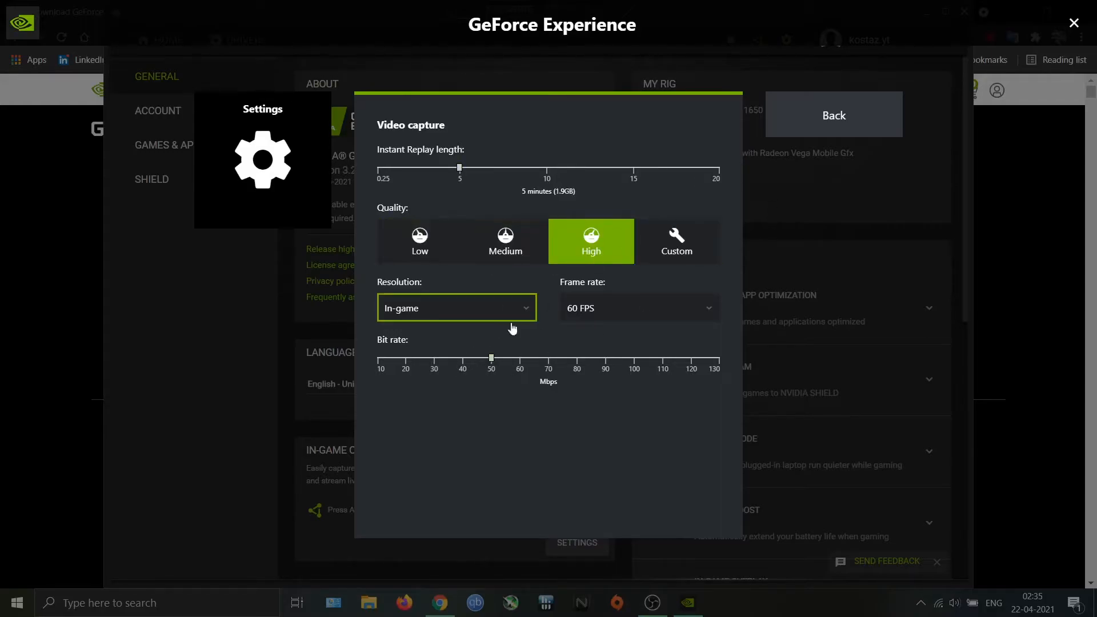
click(675, 241)
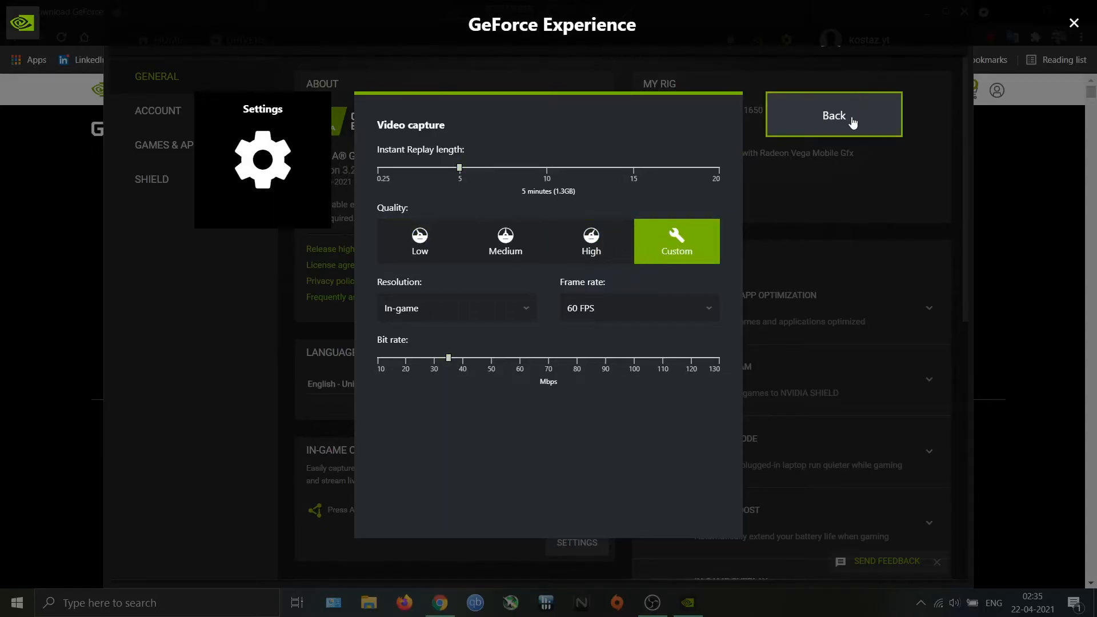
In HUD layout, view the status indicator placement and go to the Performance overlay options
click(833, 115)
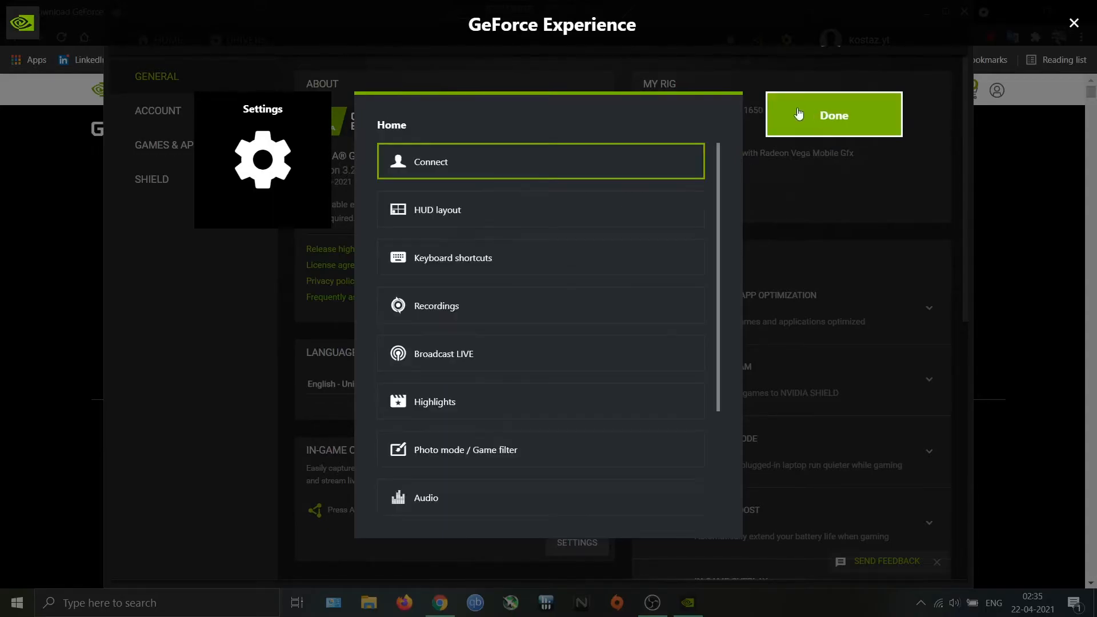
mouse_move(461, 209)
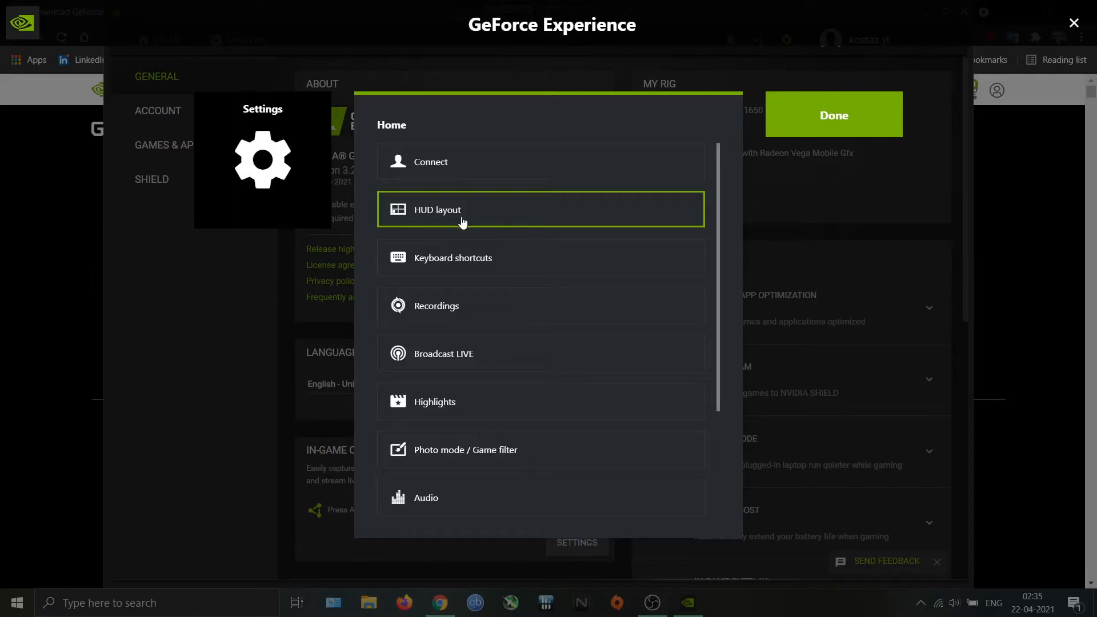
click(436, 209)
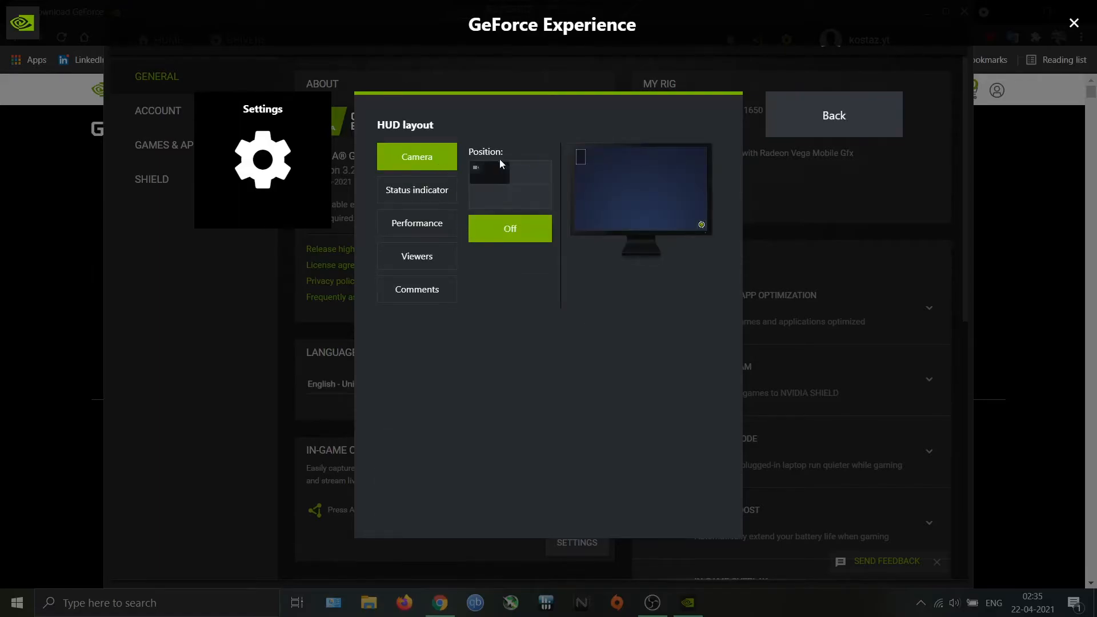
click(416, 190)
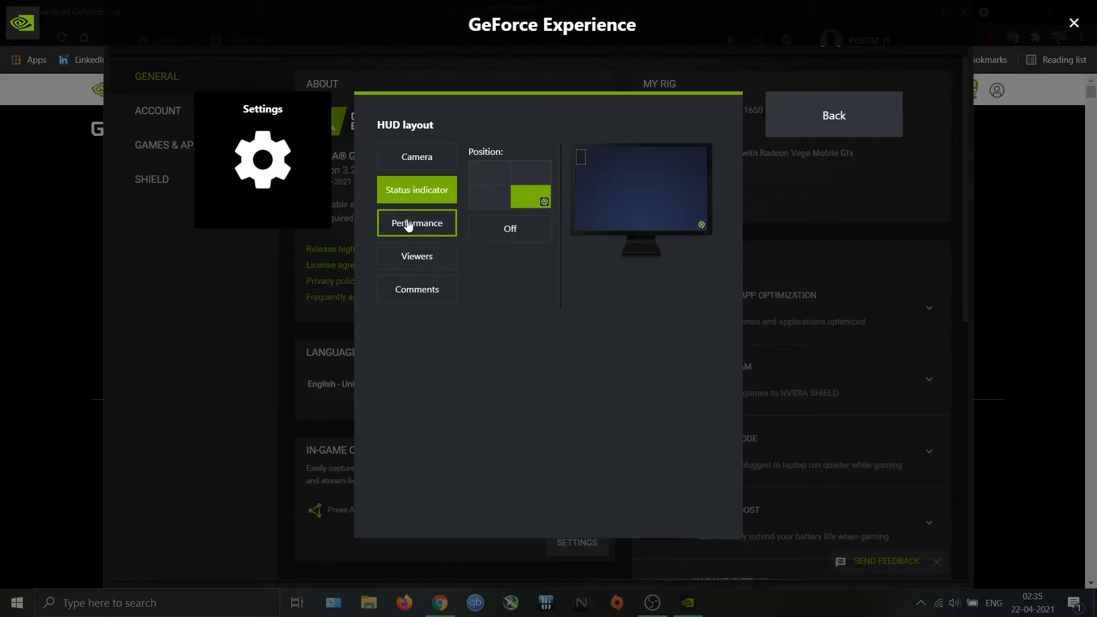
click(416, 223)
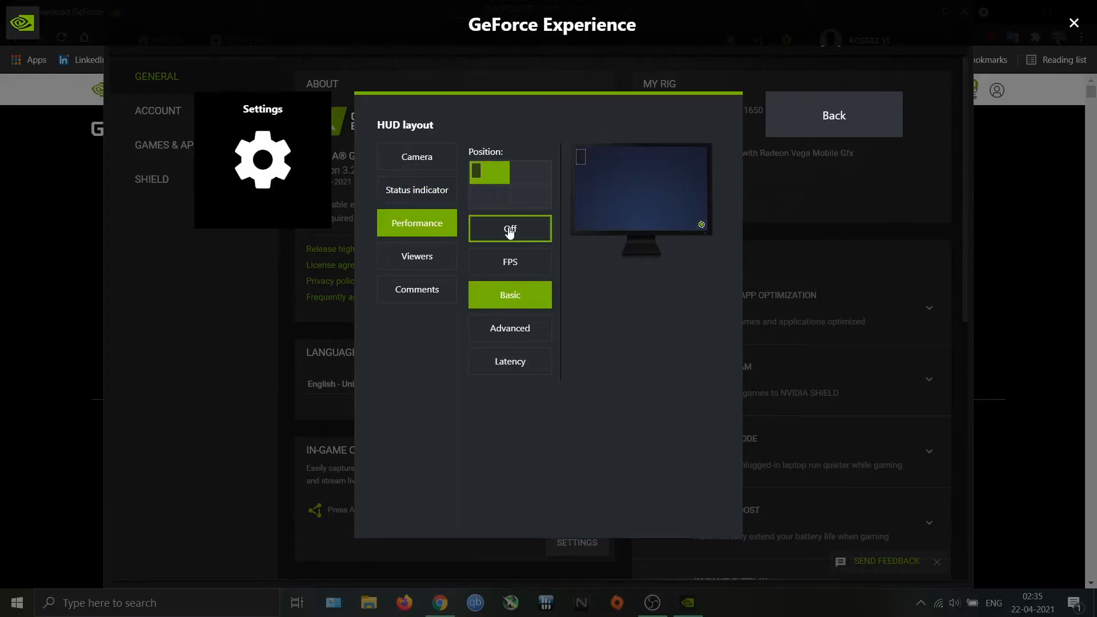
Cycle the performance overlay through Off and FPS-only, settling on the Basic readout top-left
click(510, 228)
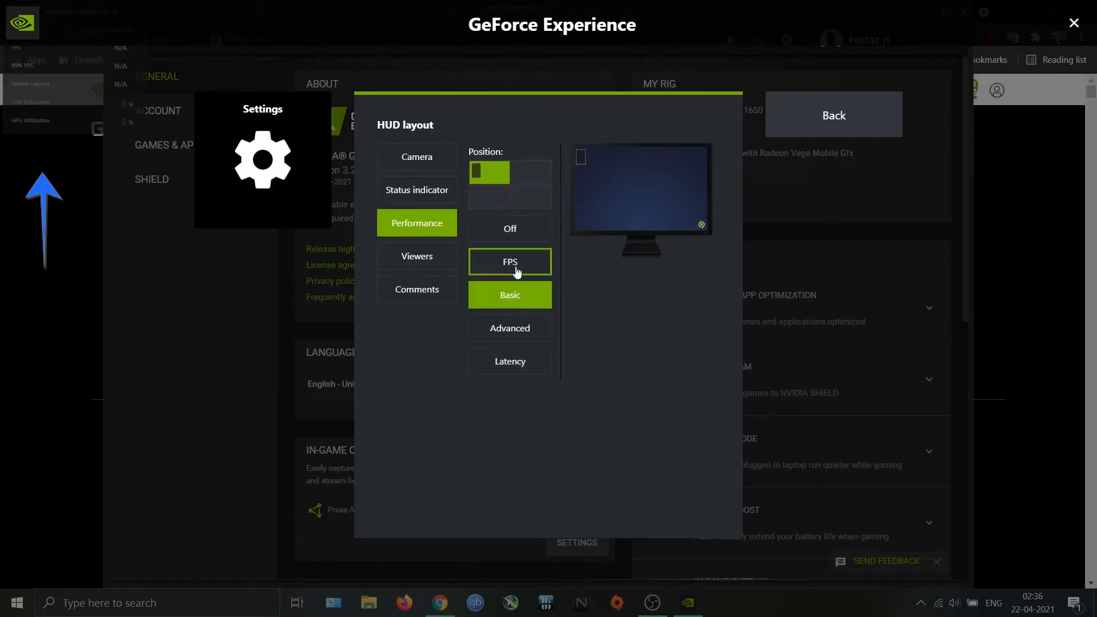
click(510, 260)
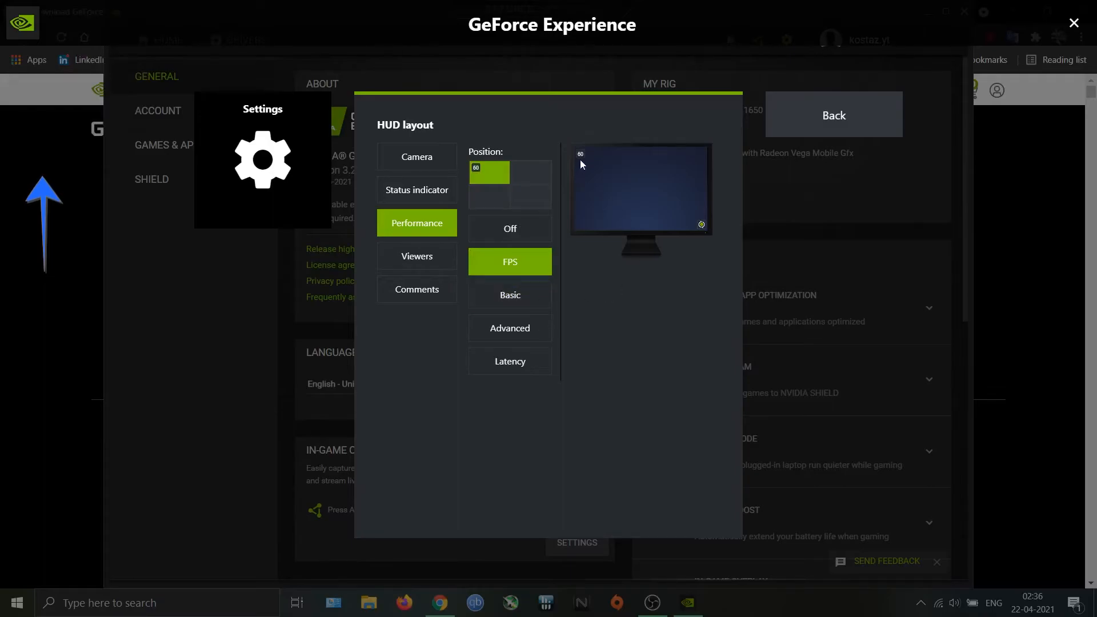
click(509, 295)
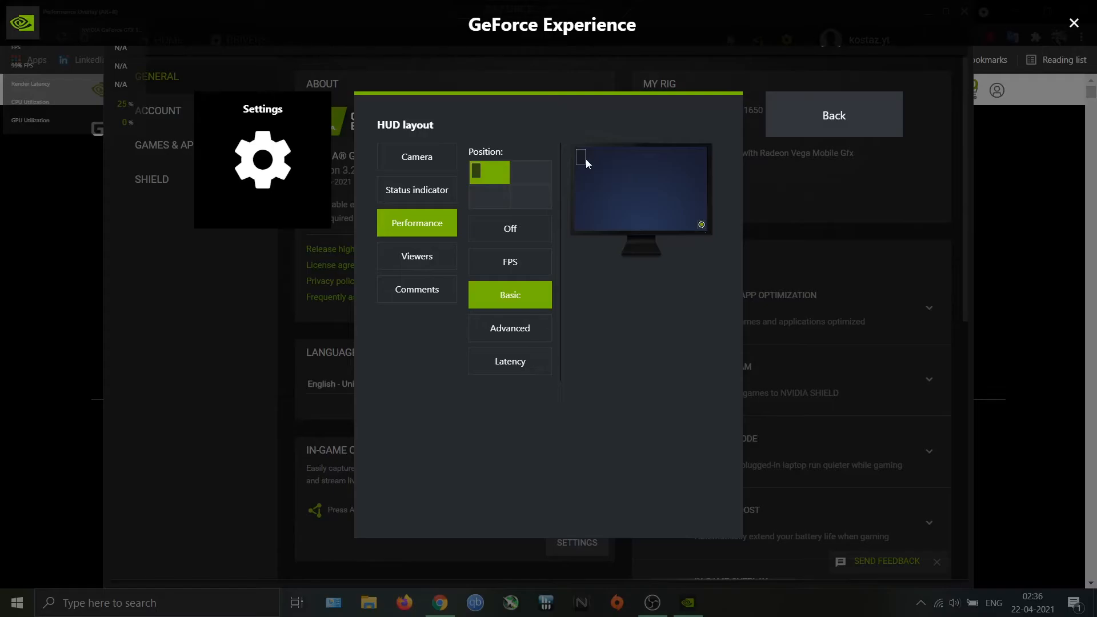
mouse_move(566, 221)
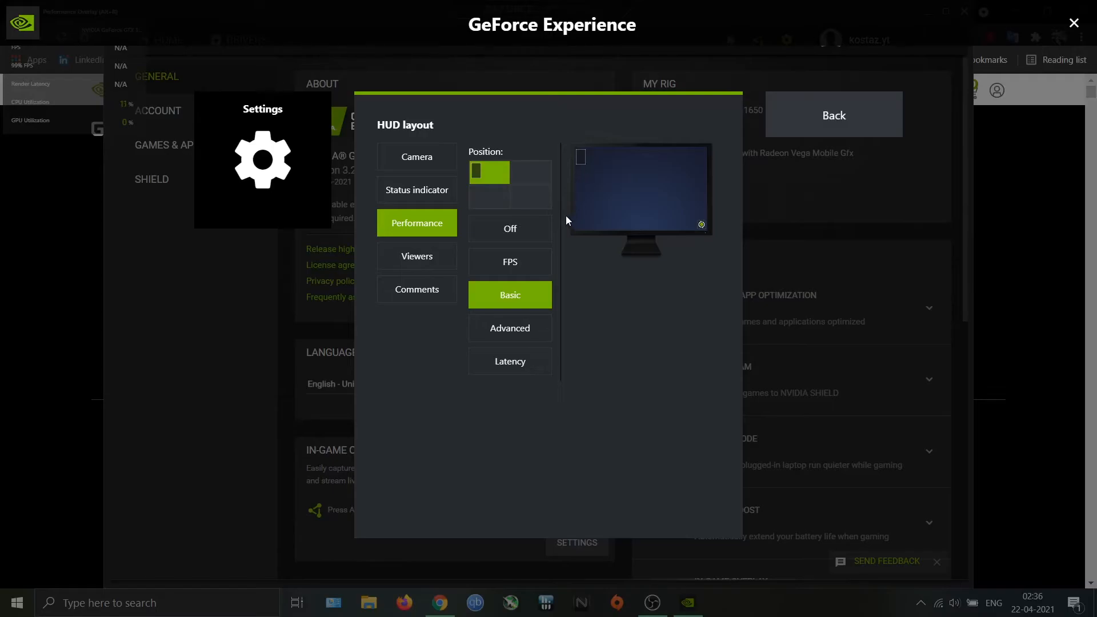
click(510, 328)
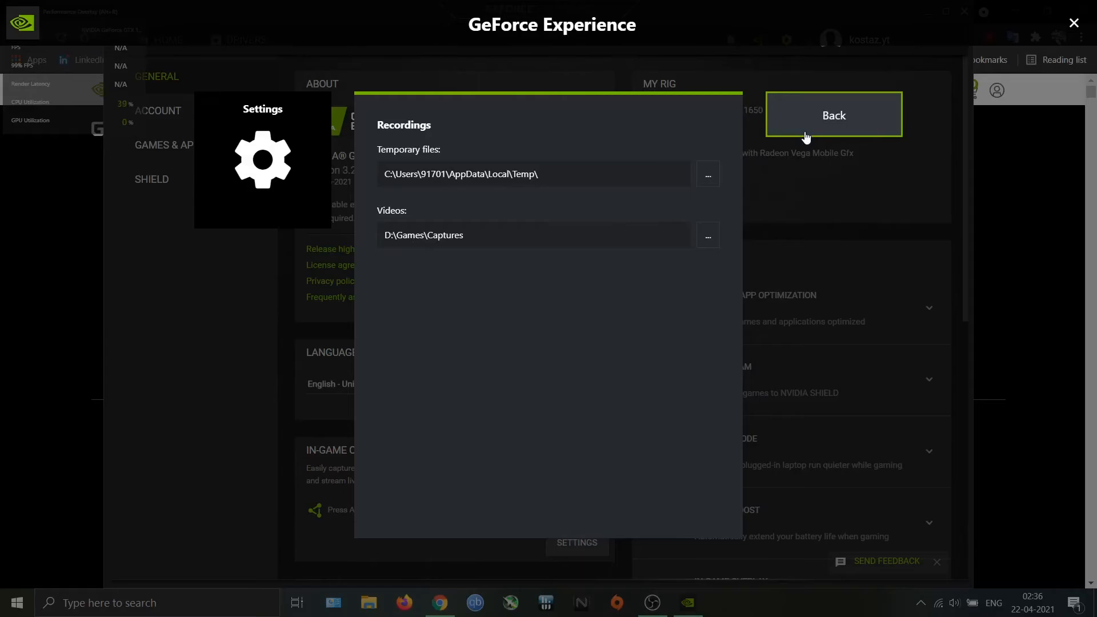
In Audio, set system sounds and microphone to separate tracks, then leave the audio settings
click(834, 114)
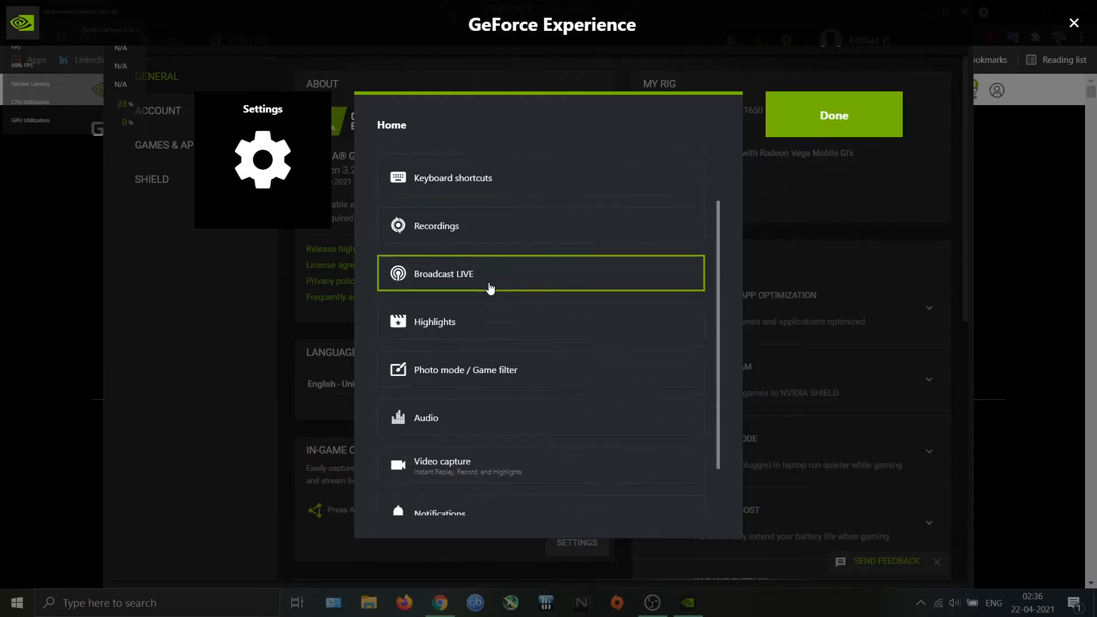
scroll(down, 3)
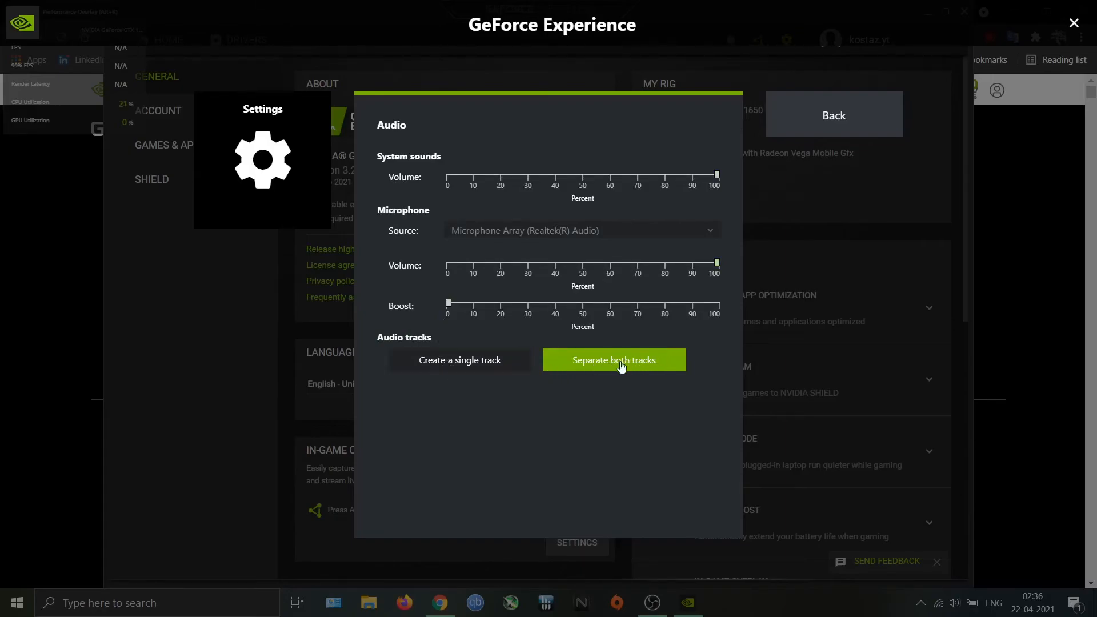
mouse_move(626, 412)
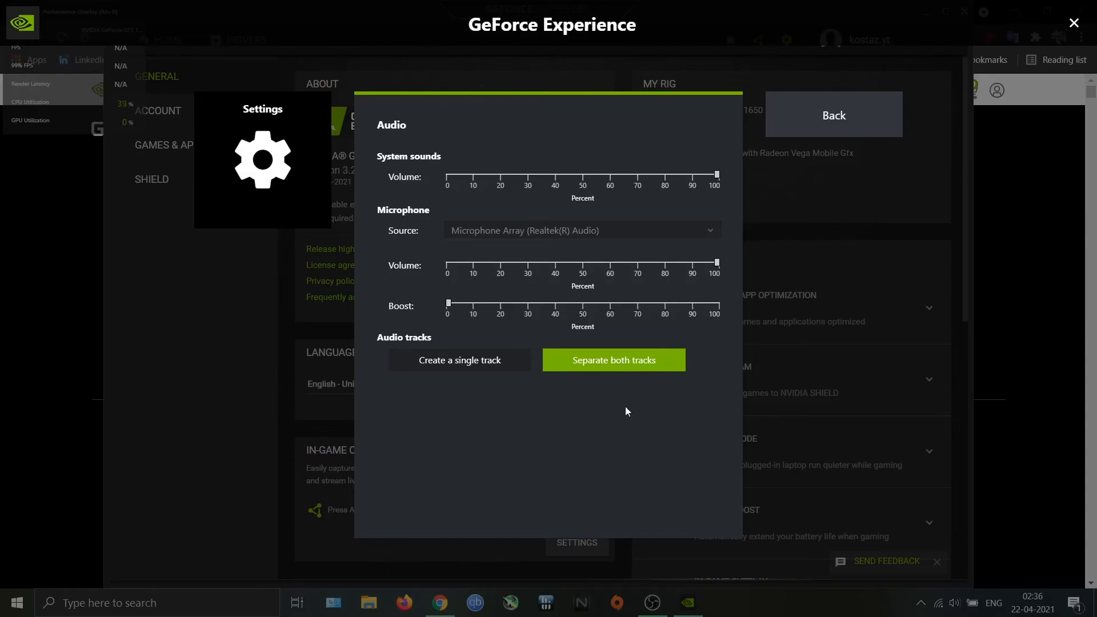
mouse_move(844, 121)
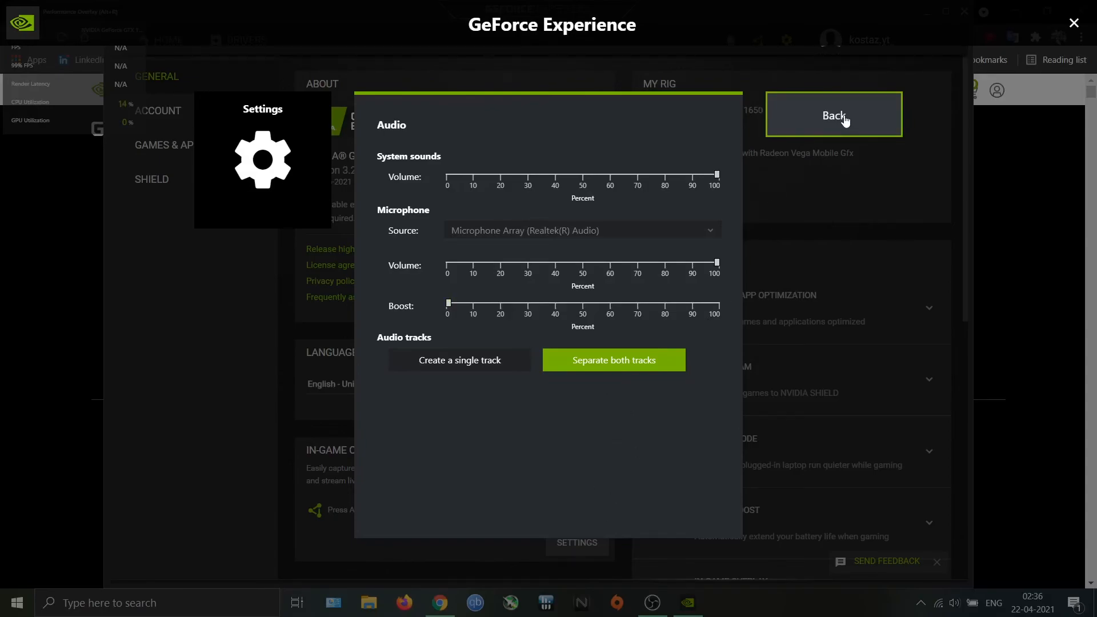
click(833, 114)
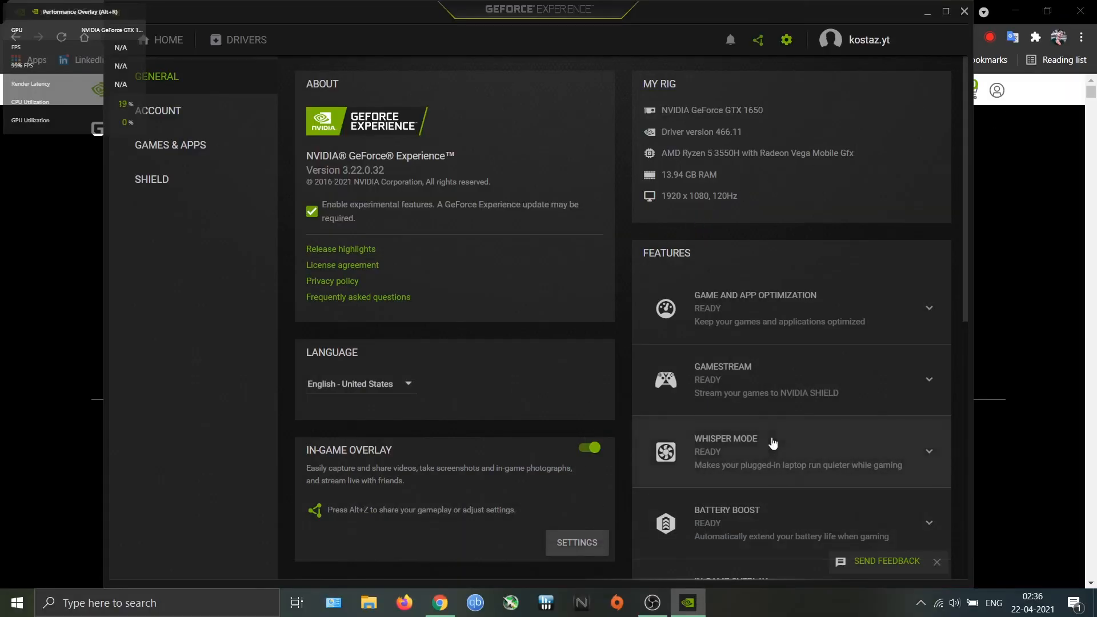
mouse_move(682, 306)
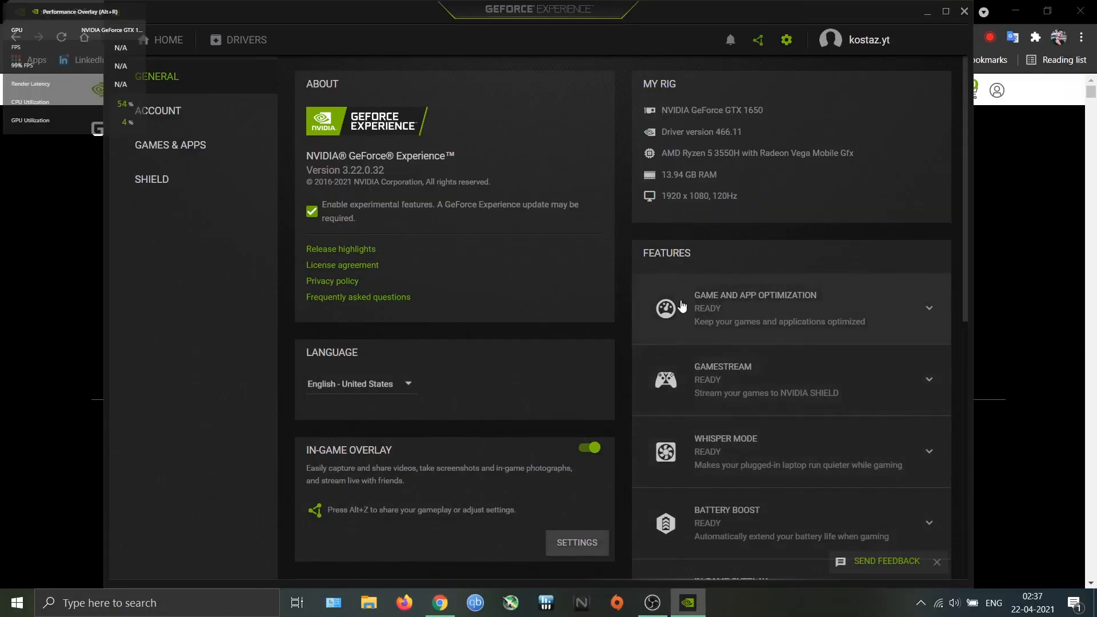